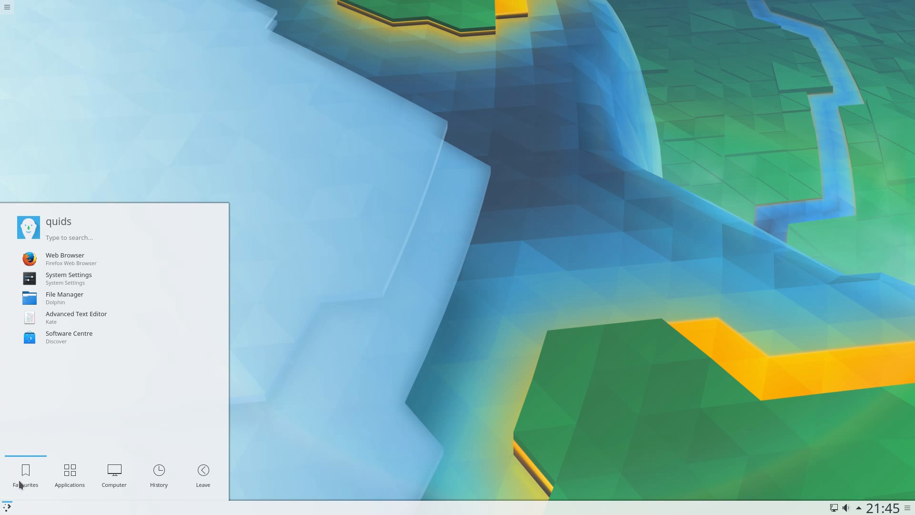
mouse_move(295, 349)
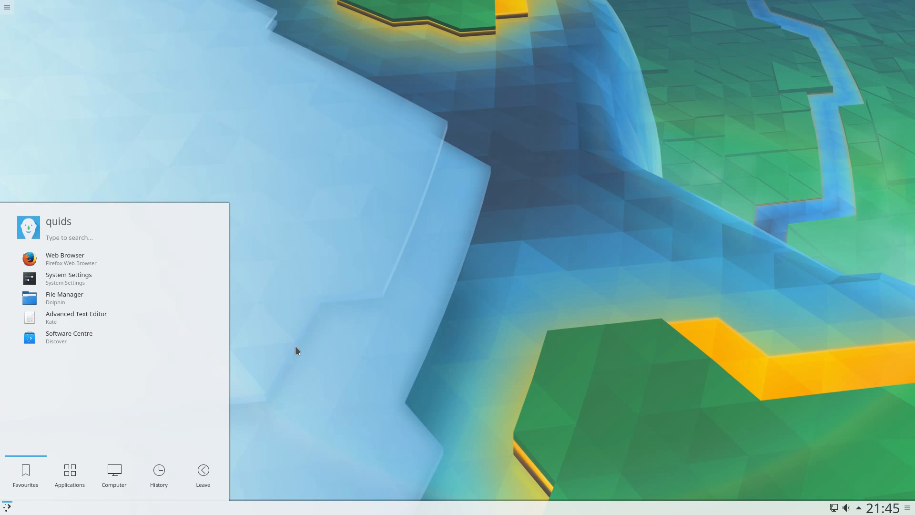
- Swap the panel's Application Launcher for the full-screen Application Dashboard via Show Alternatives
right_click(6, 506)
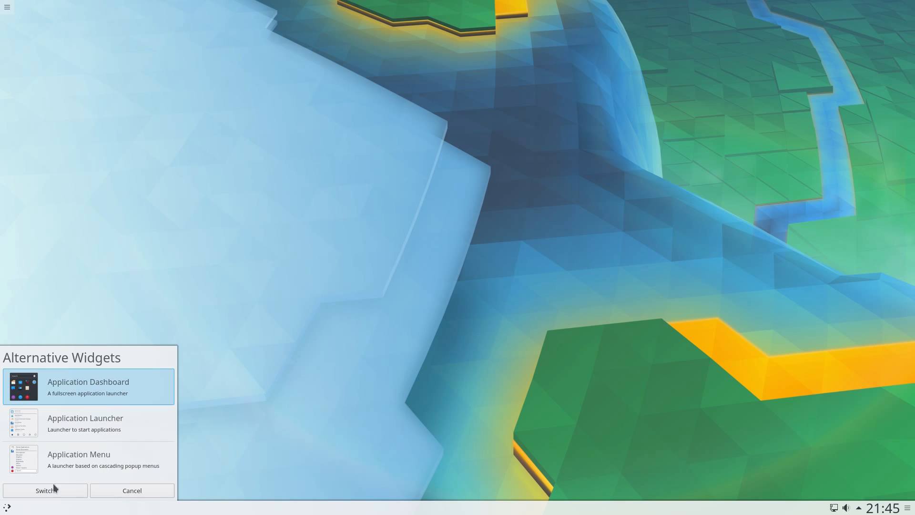
click(45, 490)
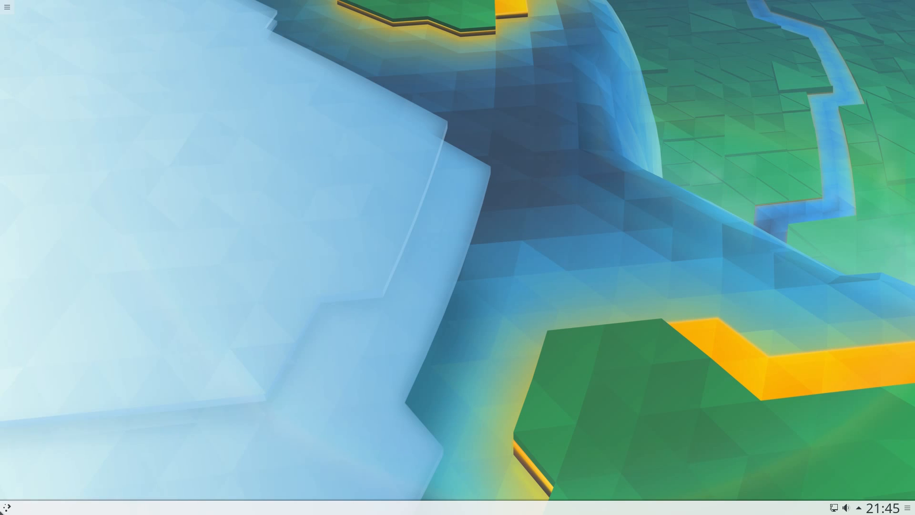
- Move the panel to the left screen edge as a slim vertical sidebar and adjust its width
click(7, 7)
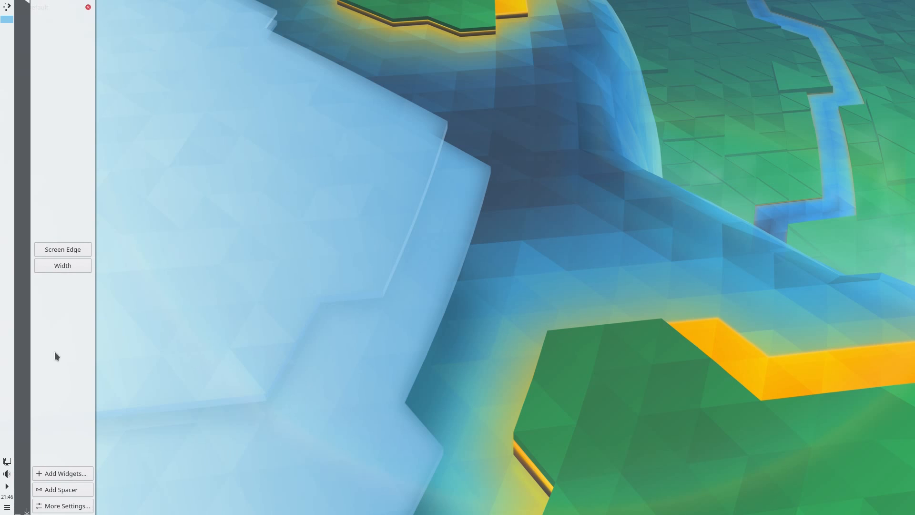
click(62, 266)
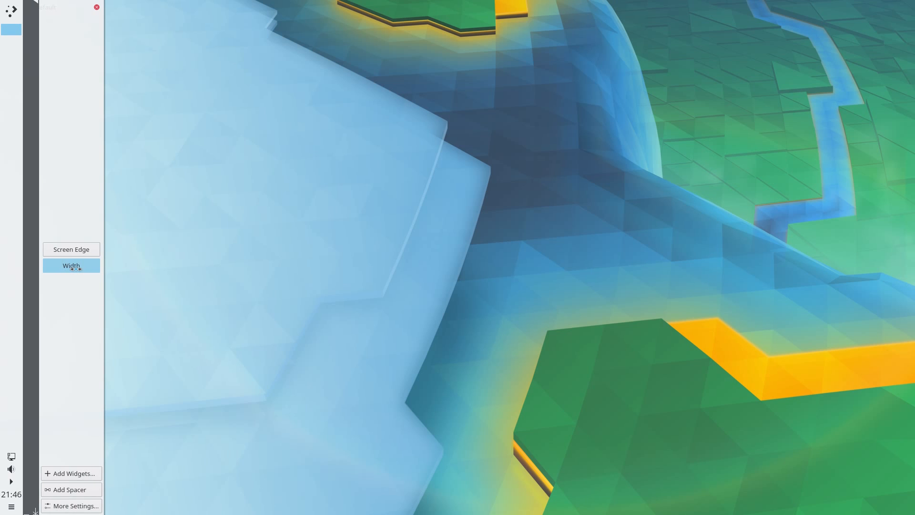
click(97, 7)
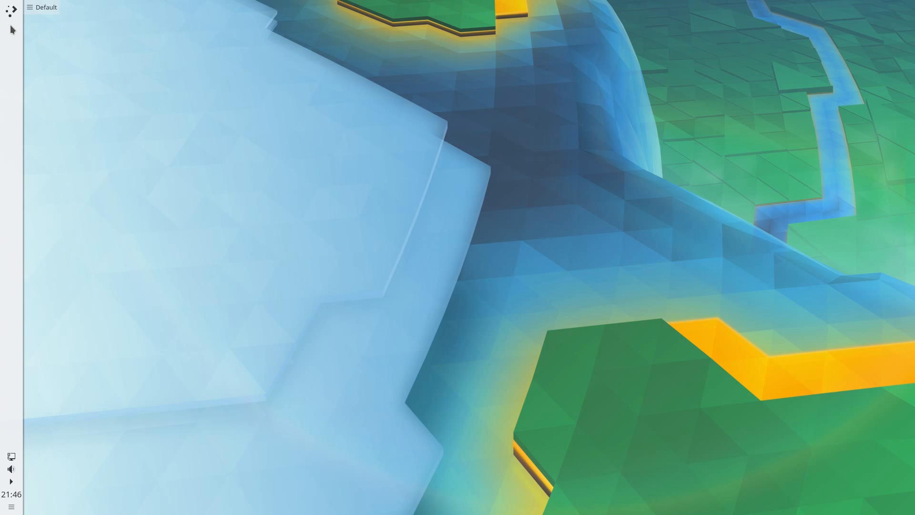
mouse_move(37, 47)
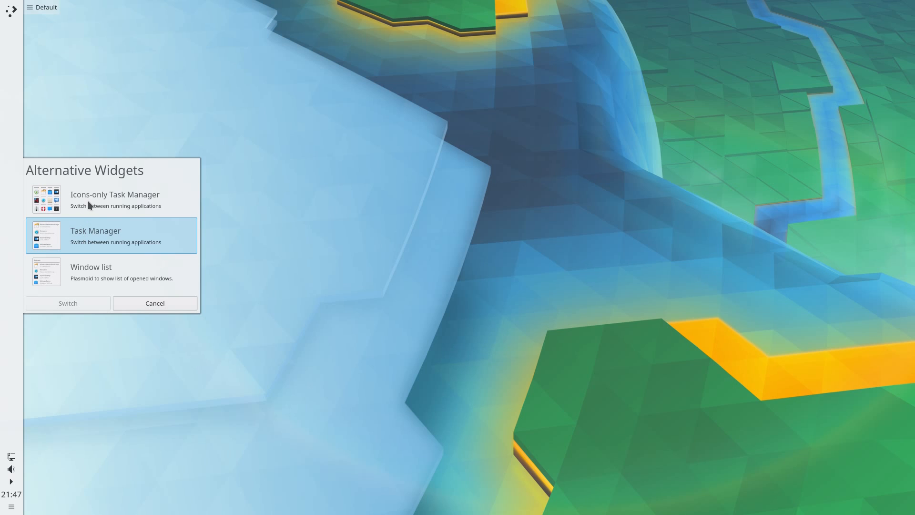
- Switch the panel's task manager to the Icons-only Task Manager
click(115, 199)
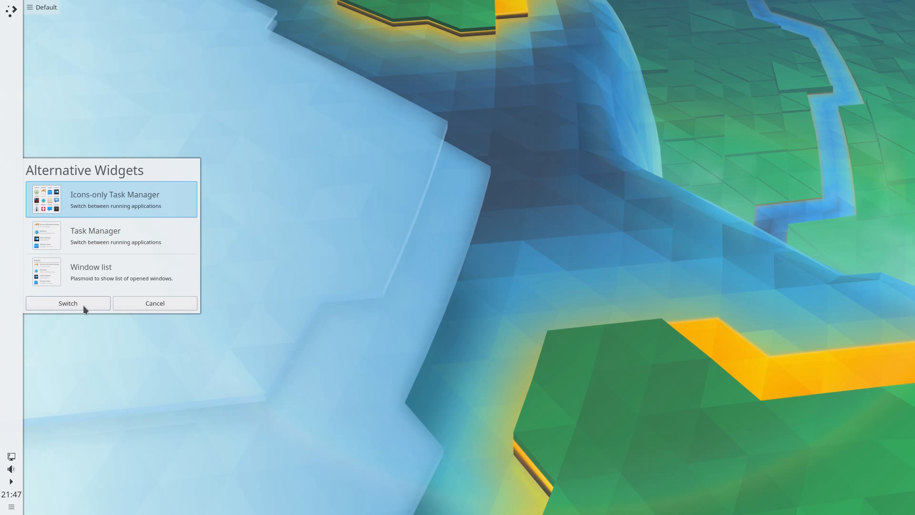
click(66, 303)
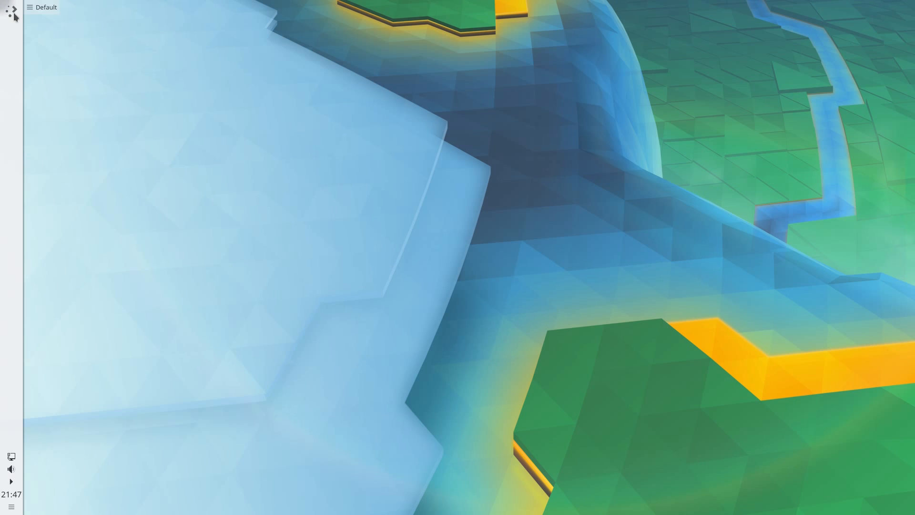
- Launch Konsole from the dashboard by searching 'ter'
click(28, 7)
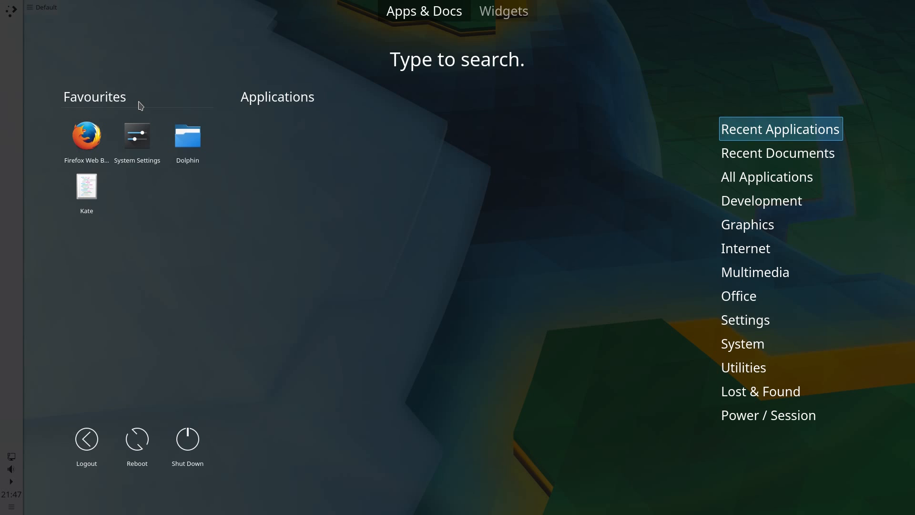
text(te)
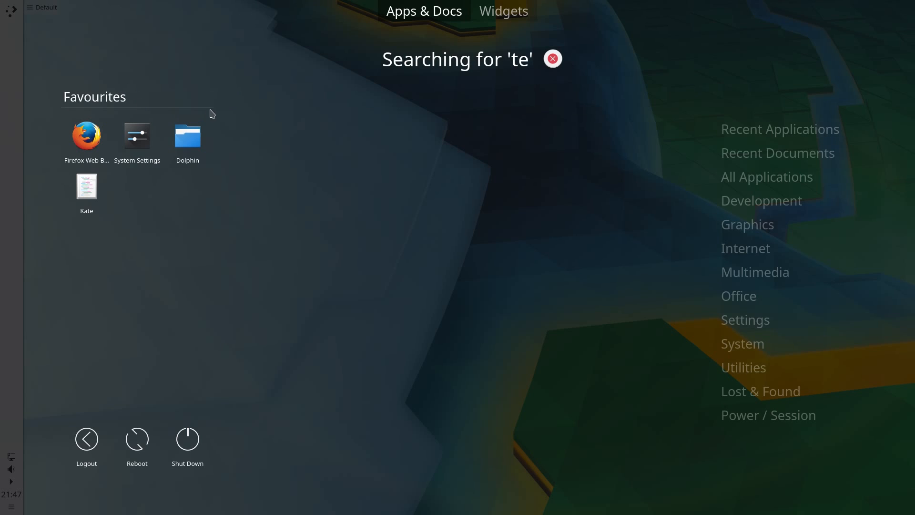
text(r)
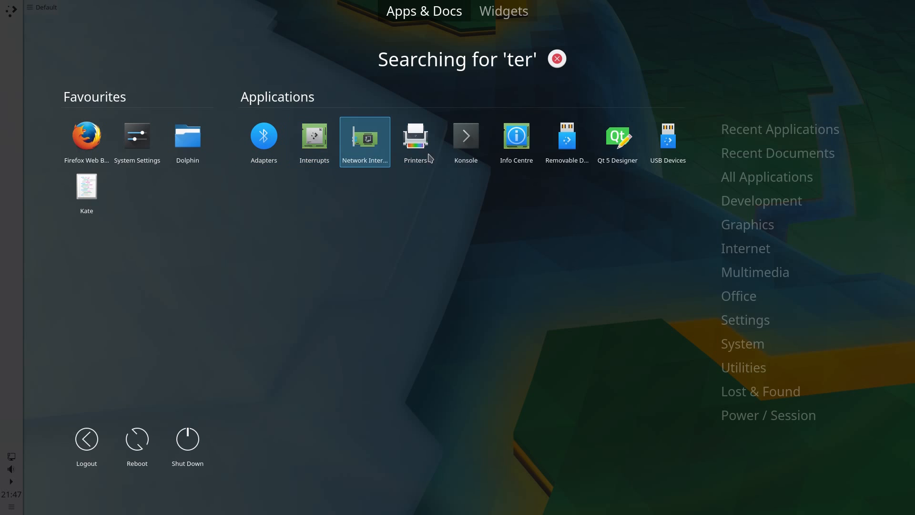
click(465, 135)
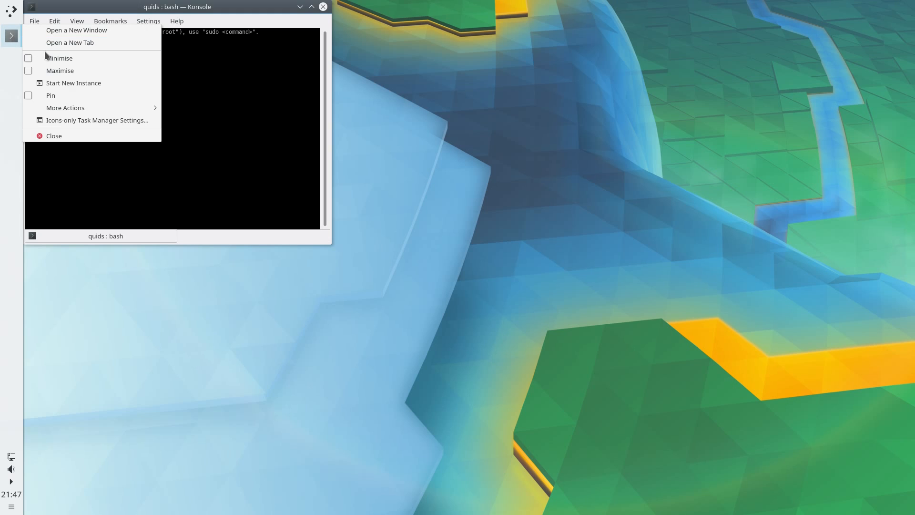
mouse_move(87, 77)
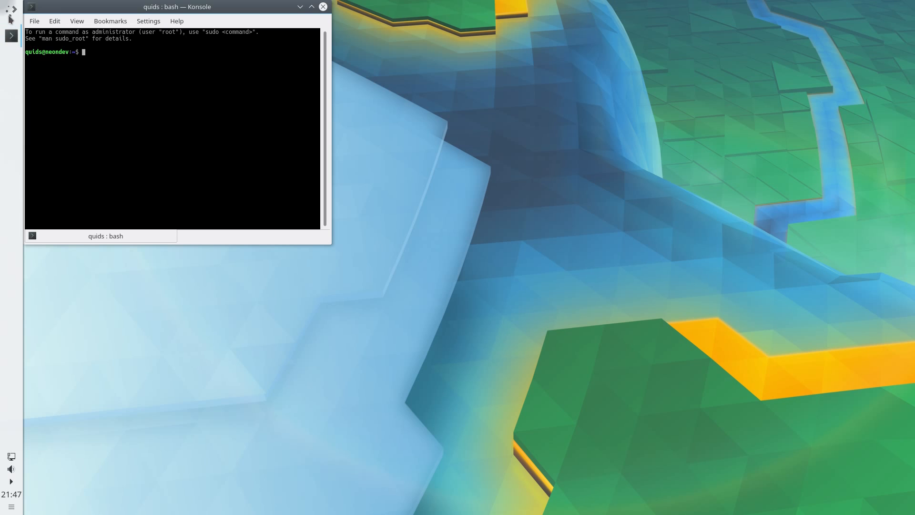
- Launch System Settings and the Kate text editor from the dashboard favourites
click(11, 10)
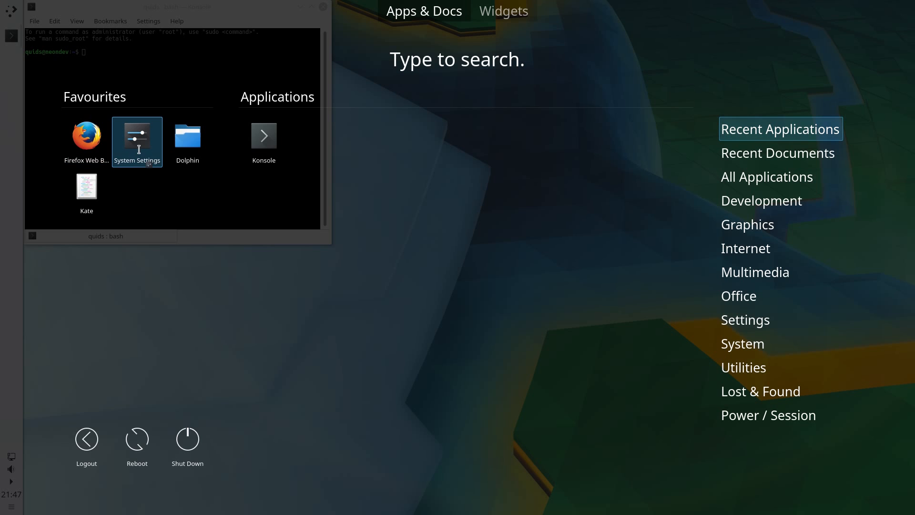
click(137, 138)
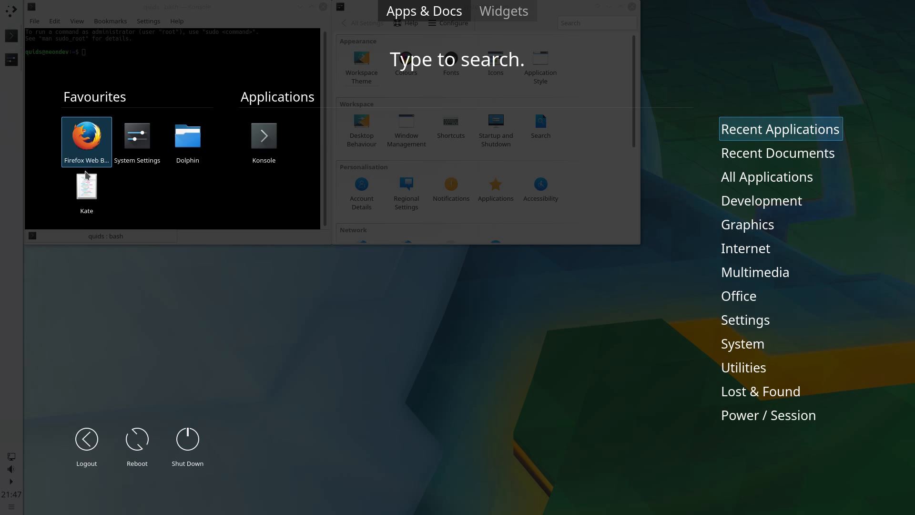
click(86, 189)
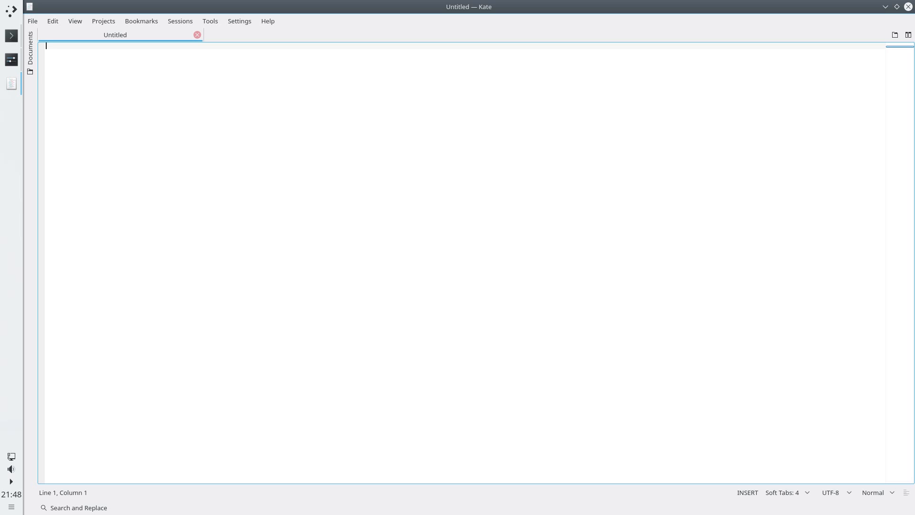
mouse_move(261, 179)
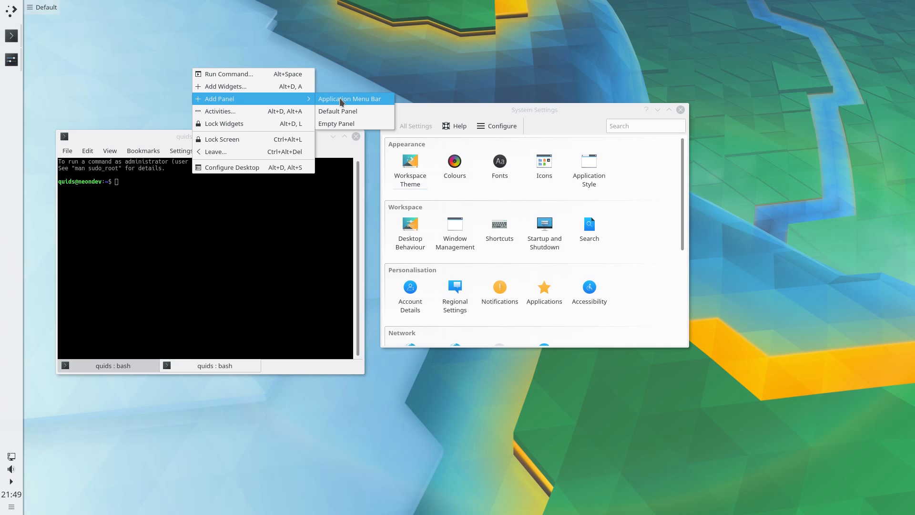
mouse_move(345, 122)
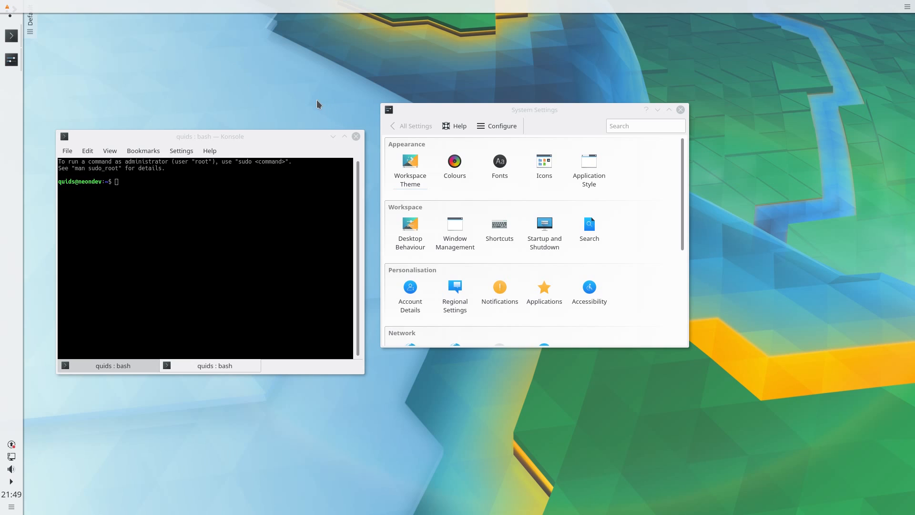
mouse_move(196, 69)
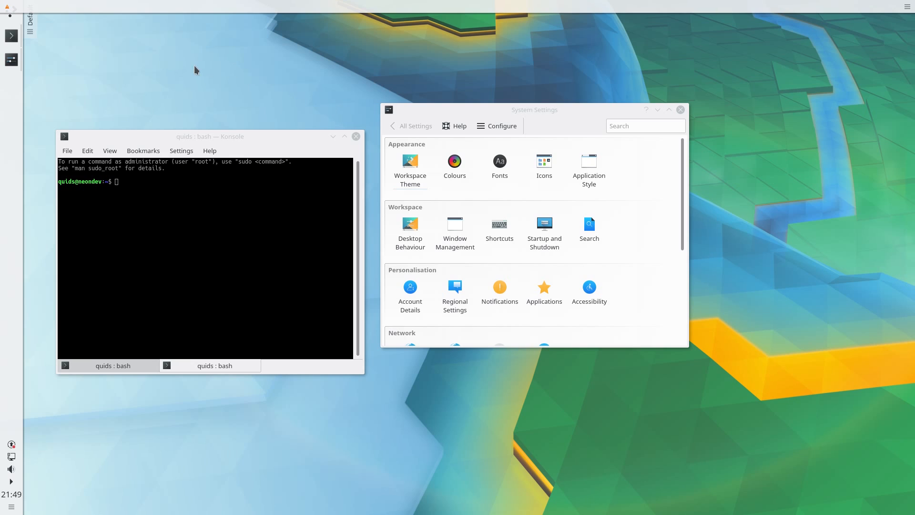
- Add an Application Menu Bar panel across the top of the screen
click(10, 7)
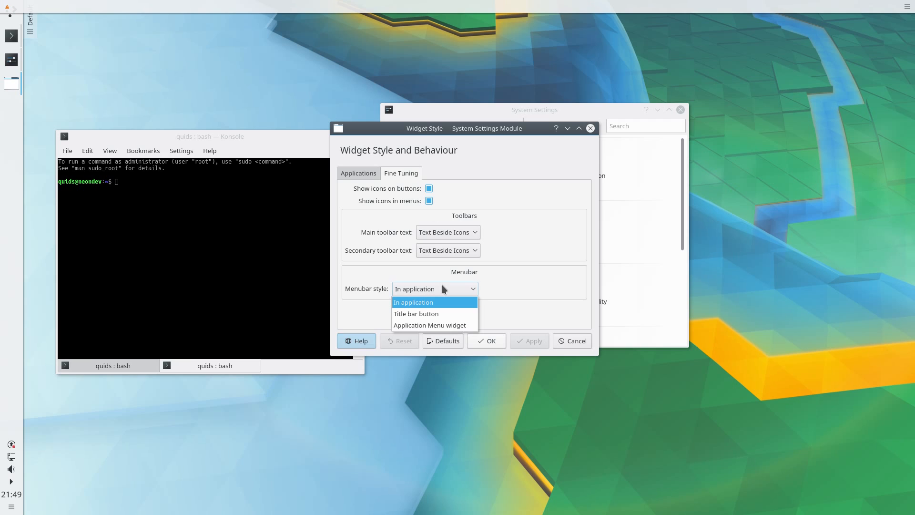
mouse_move(441, 325)
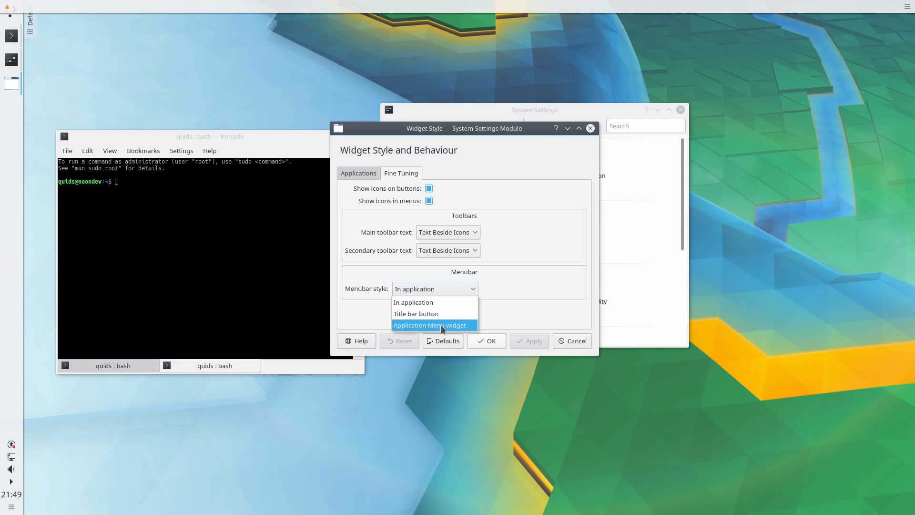
- Set Widget Style's Menubar style to Application Menu widget and confirm with OK
click(429, 325)
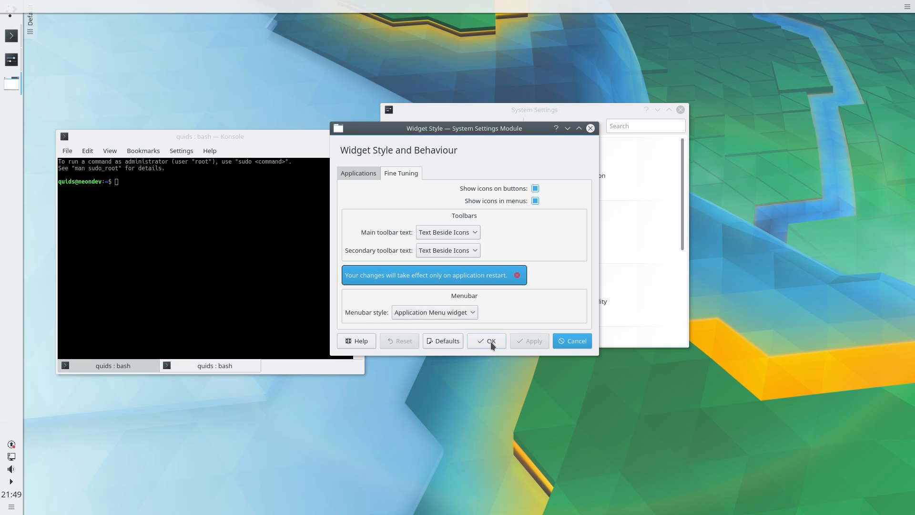
click(487, 340)
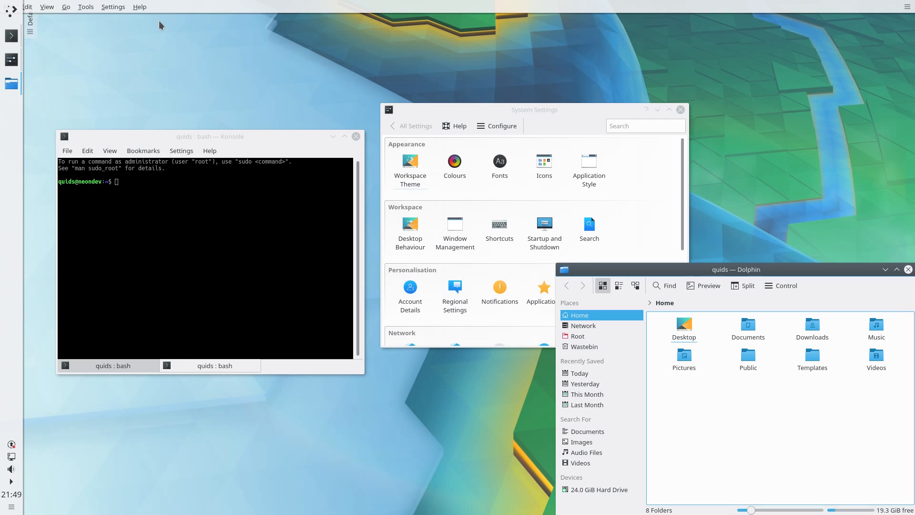
mouse_move(80, 53)
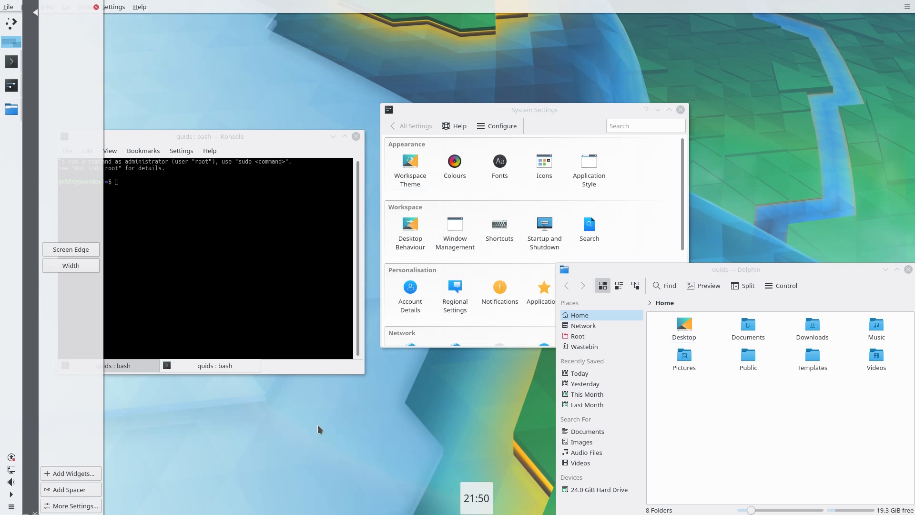
mouse_move(324, 428)
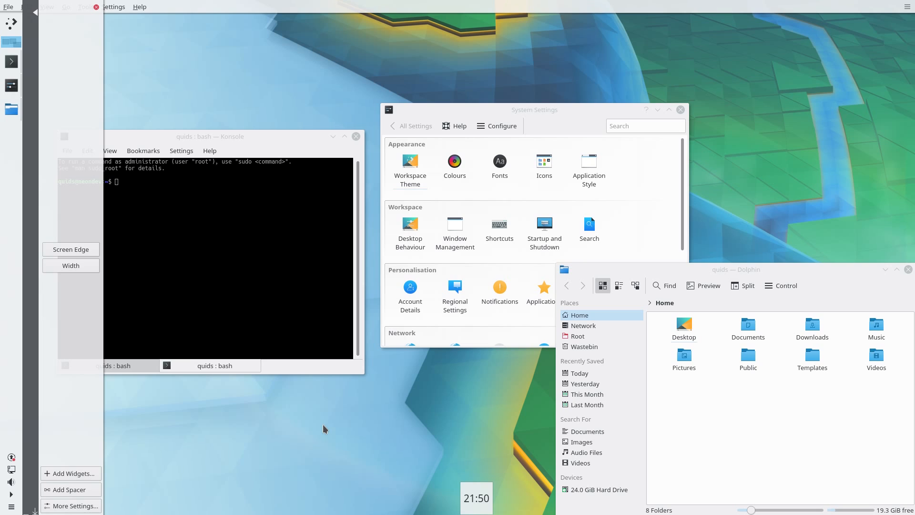
mouse_move(20, 474)
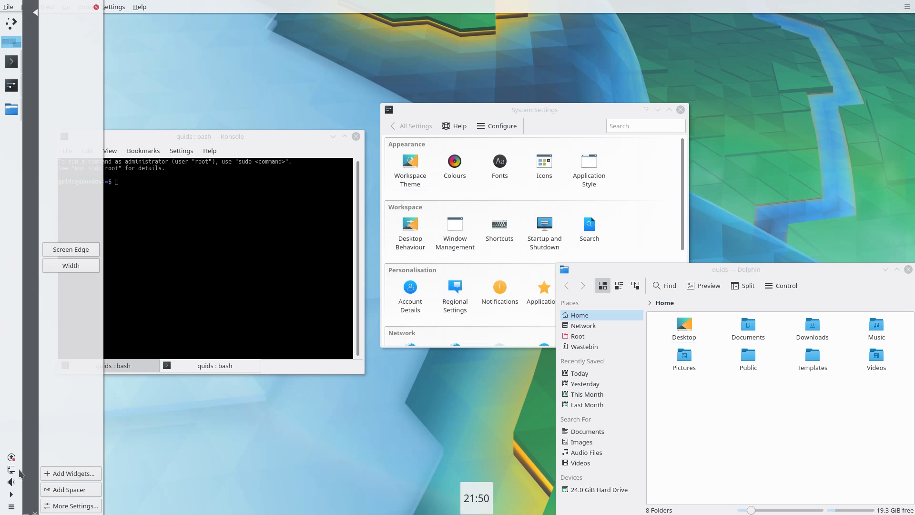
mouse_move(70, 467)
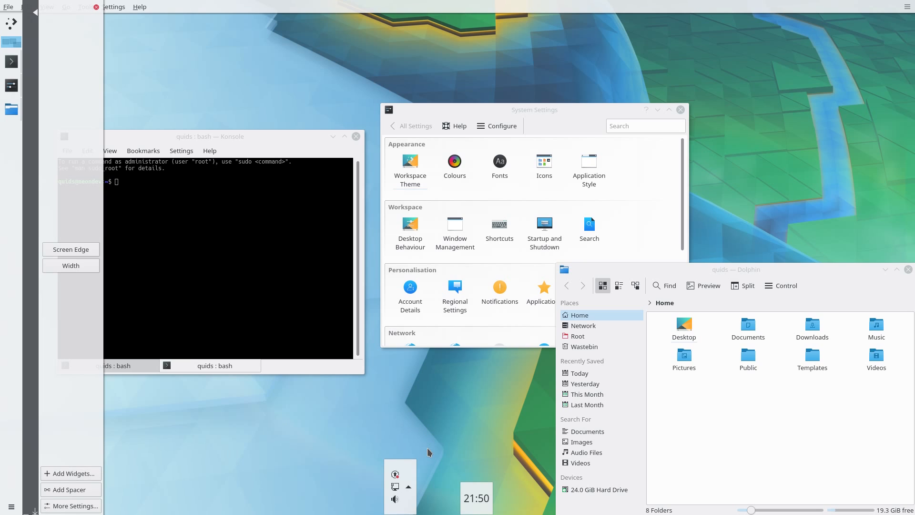
mouse_move(407, 508)
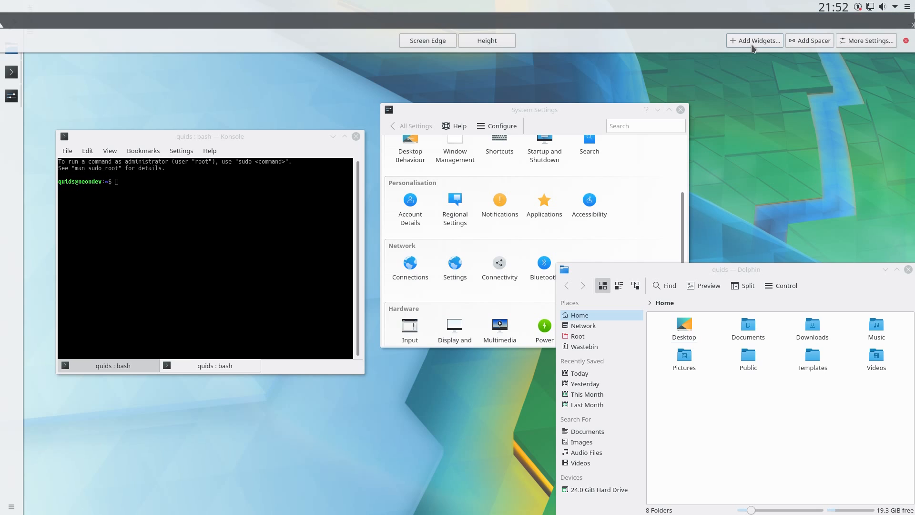
- Search the widgets browser for 'loc' and add the Lock/Logout widget to the top panel
click(754, 40)
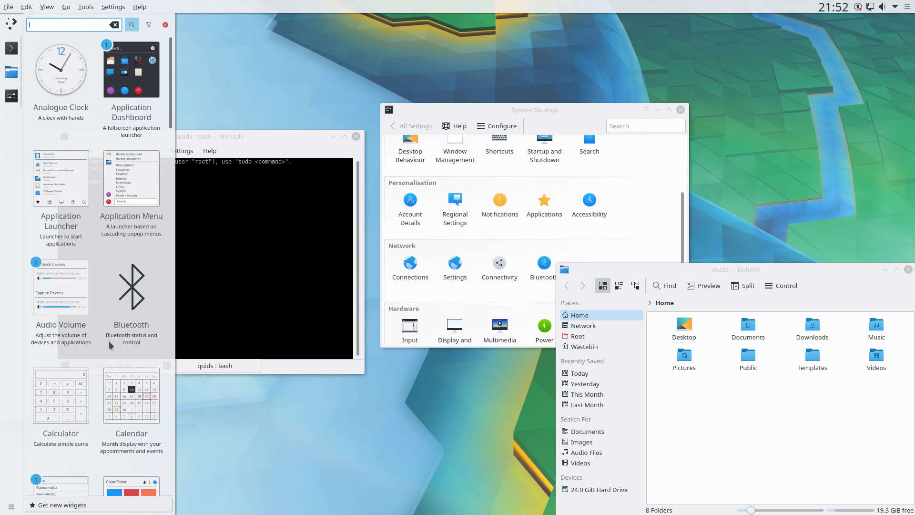
text(loc)
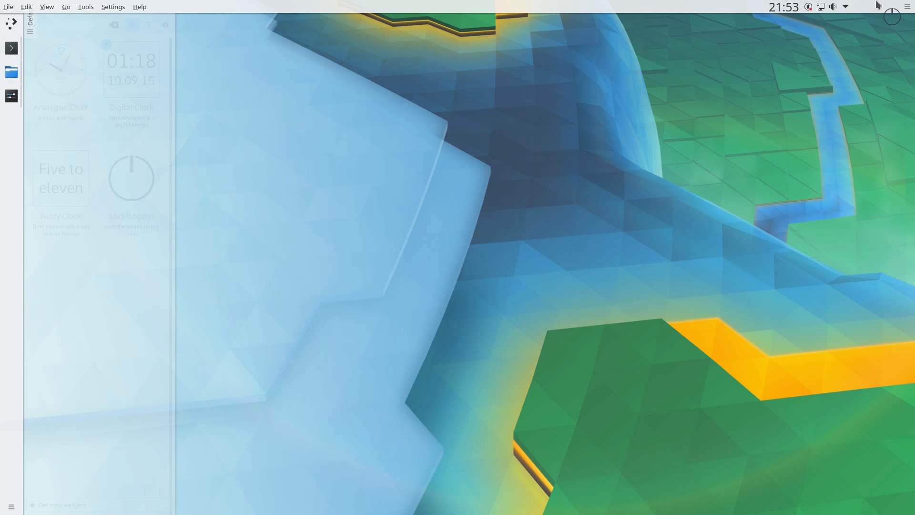
text(loc)
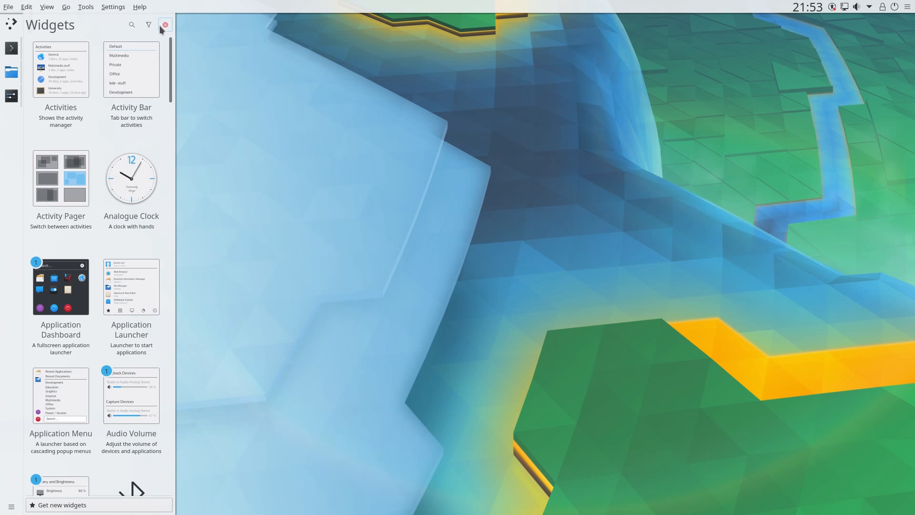
mouse_move(213, 5)
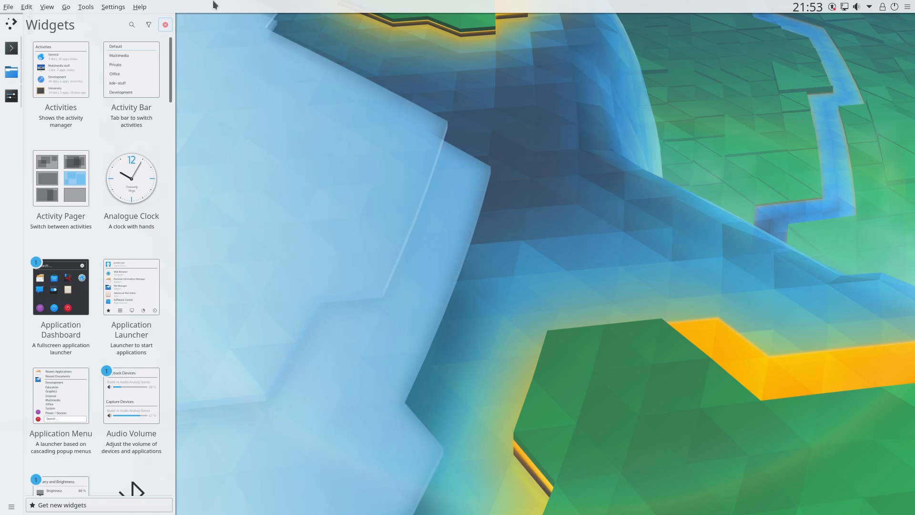
scroll(down, 3)
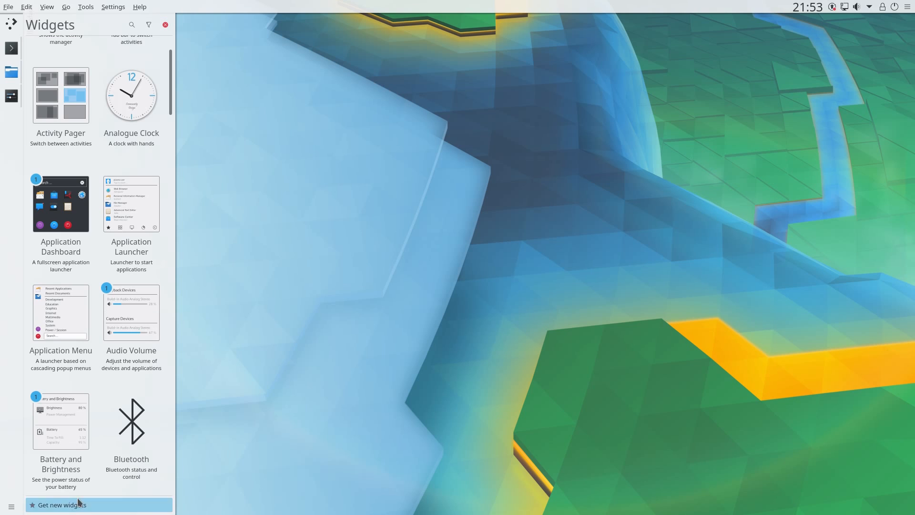
mouse_move(235, 463)
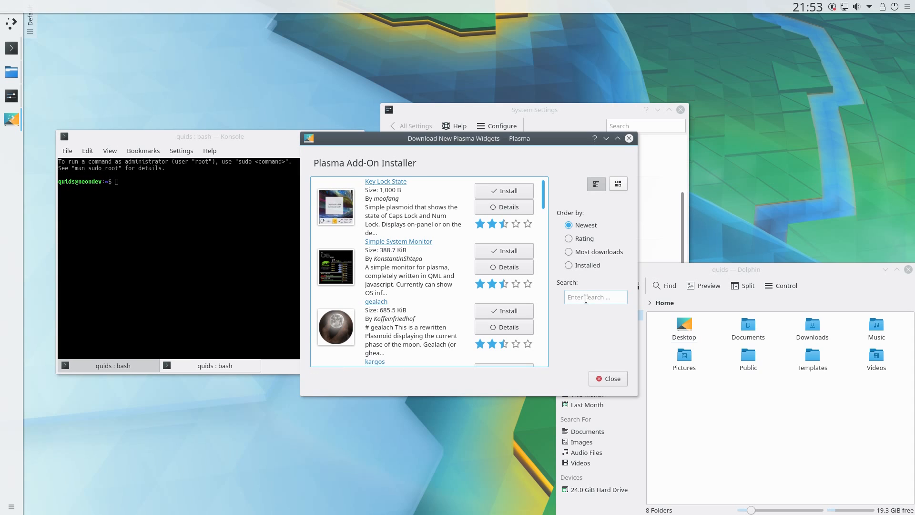
- Search the Add-On Installer for 'active window' and install Active Window Control
text(active)
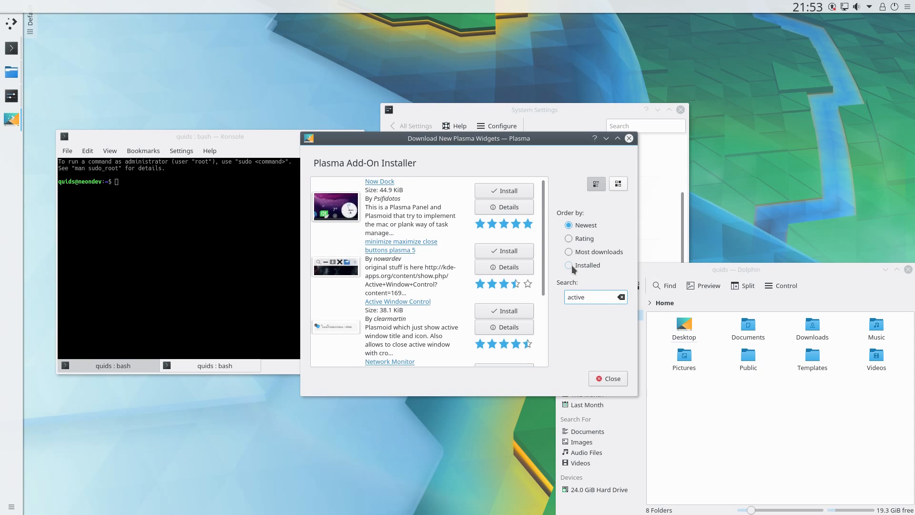
text(wind)
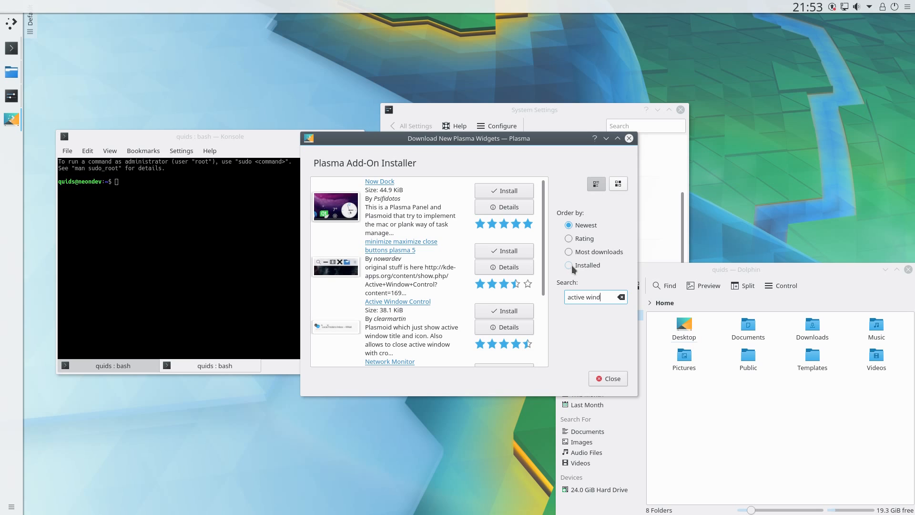
text(ow)
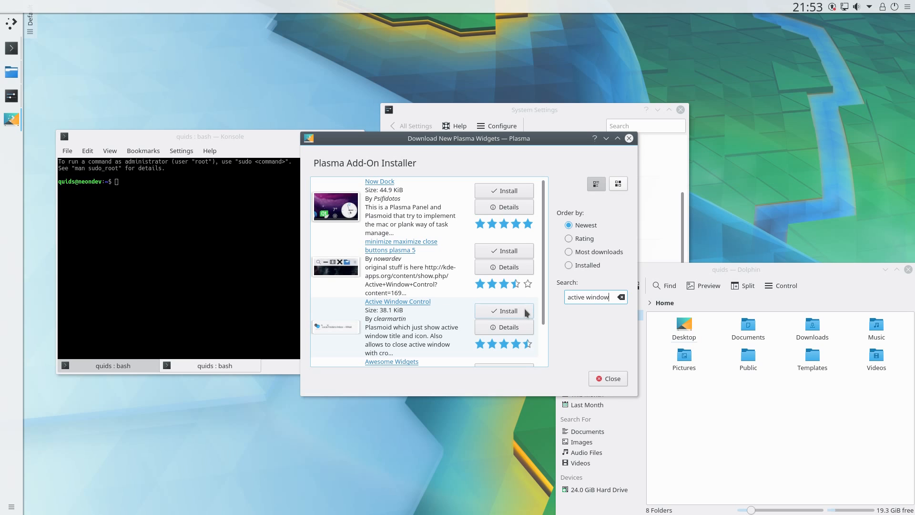
click(504, 310)
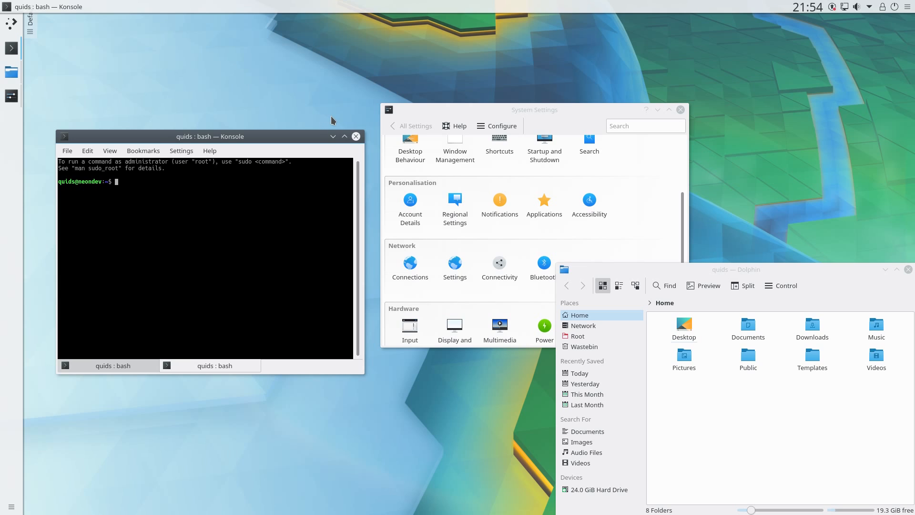
mouse_move(894, 17)
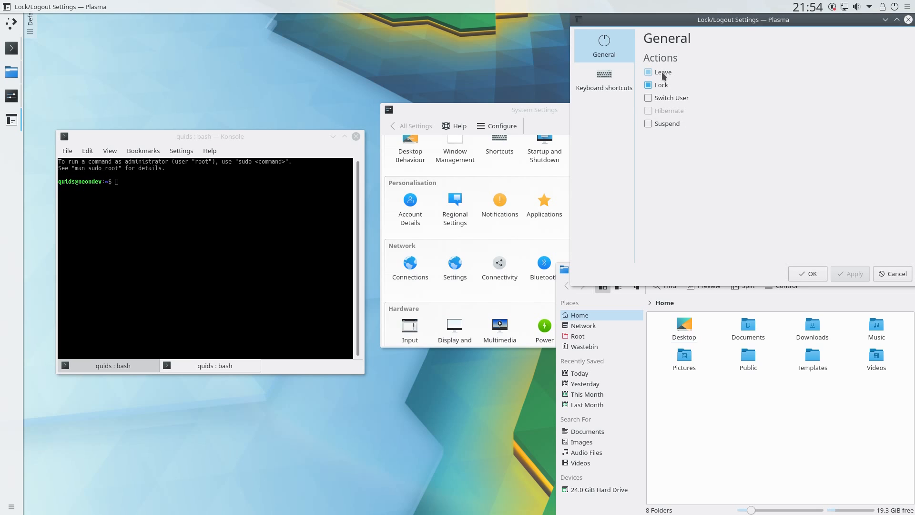
- Untick the Lock action in the Lock/Logout widget settings, leaving only Leave, and apply
click(648, 72)
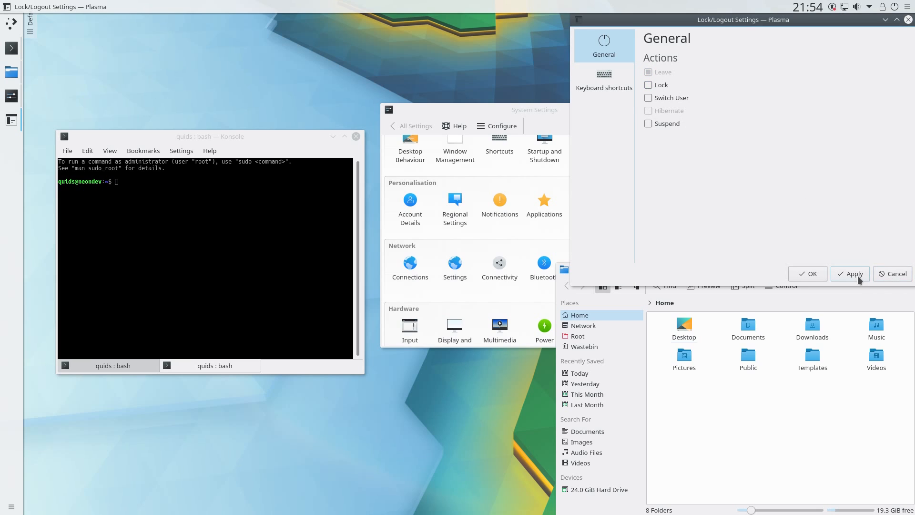
click(854, 273)
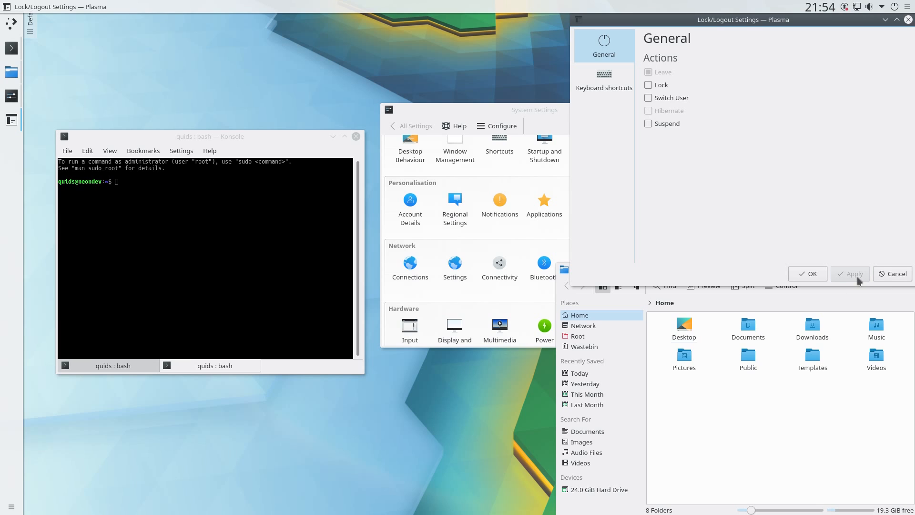
mouse_move(853, 273)
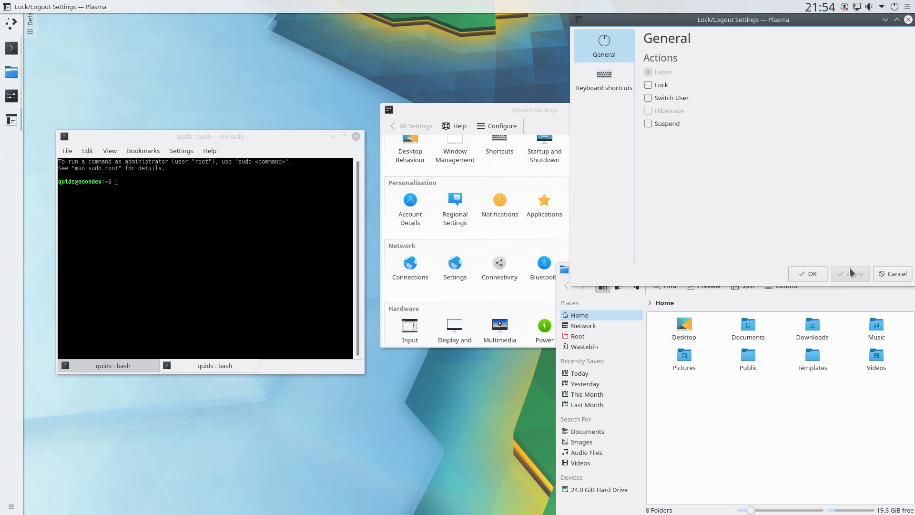
mouse_move(850, 274)
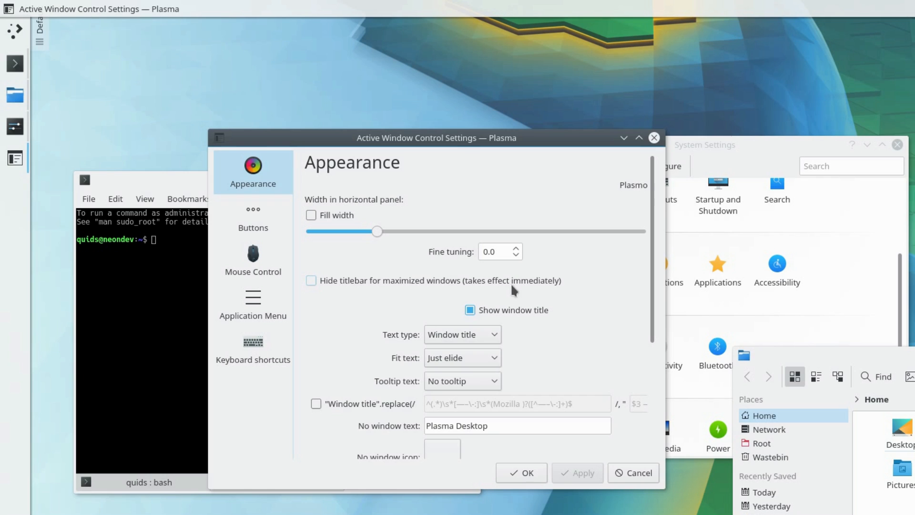
- Keep Text type as Window title, hide the window icon, and apply the appearance change
click(461, 335)
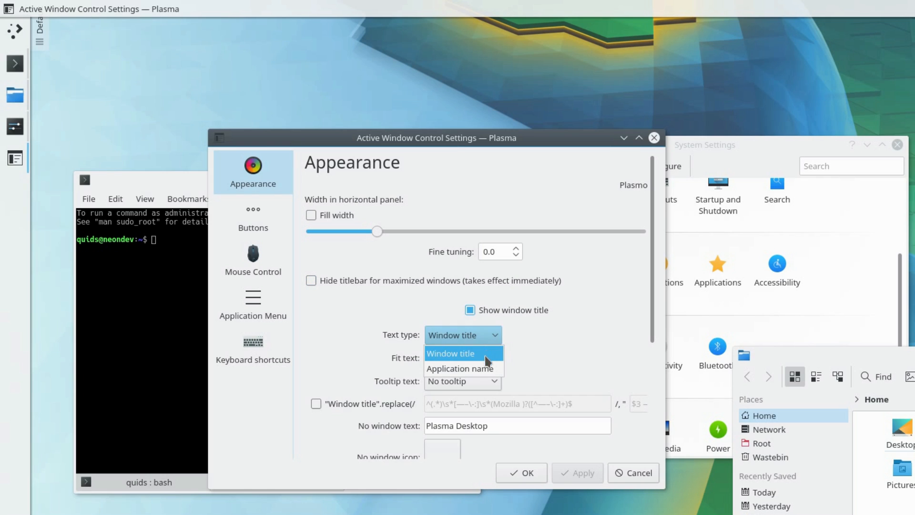
click(450, 352)
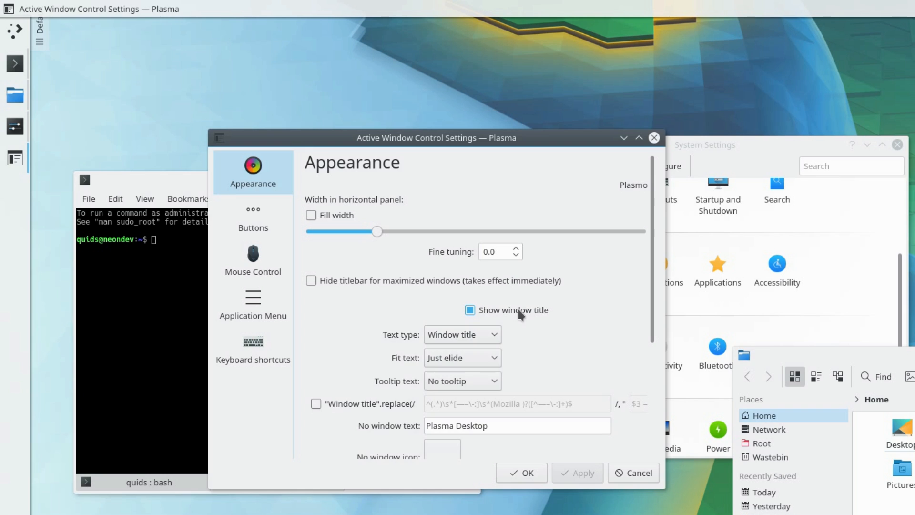
scroll(down, 3)
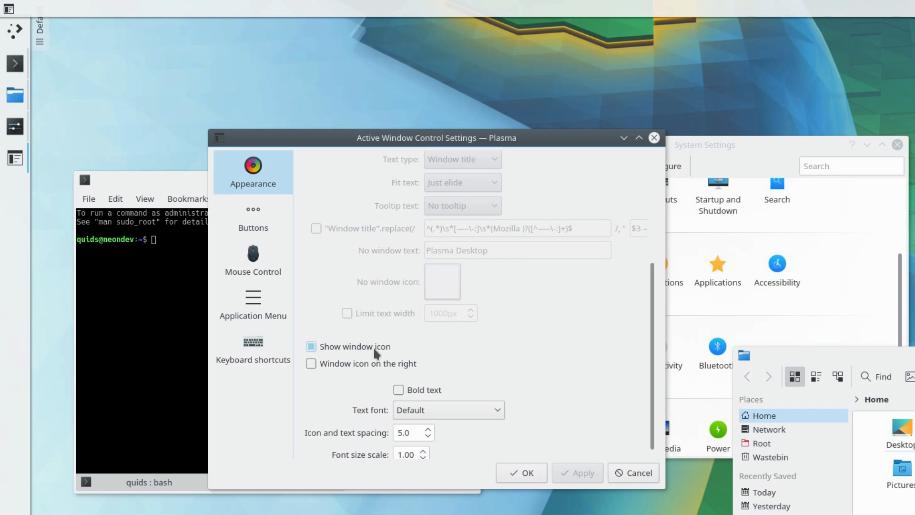
click(310, 346)
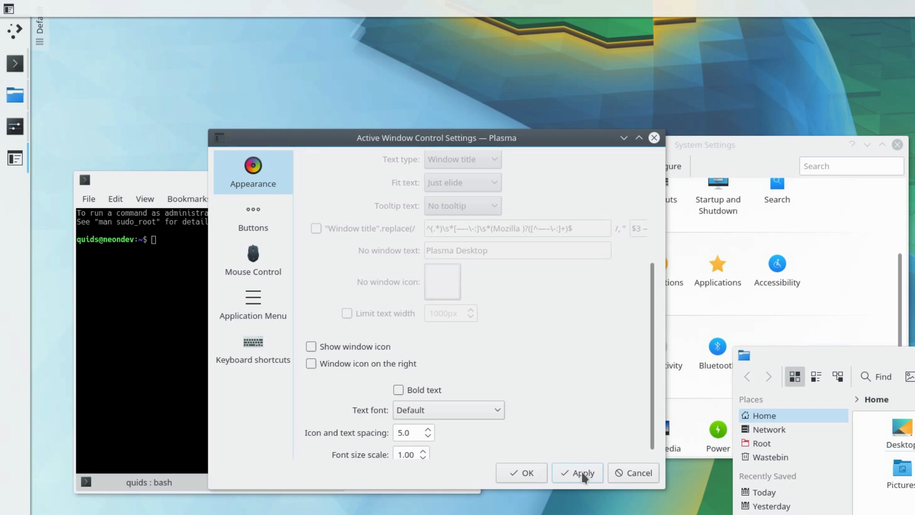
click(253, 217)
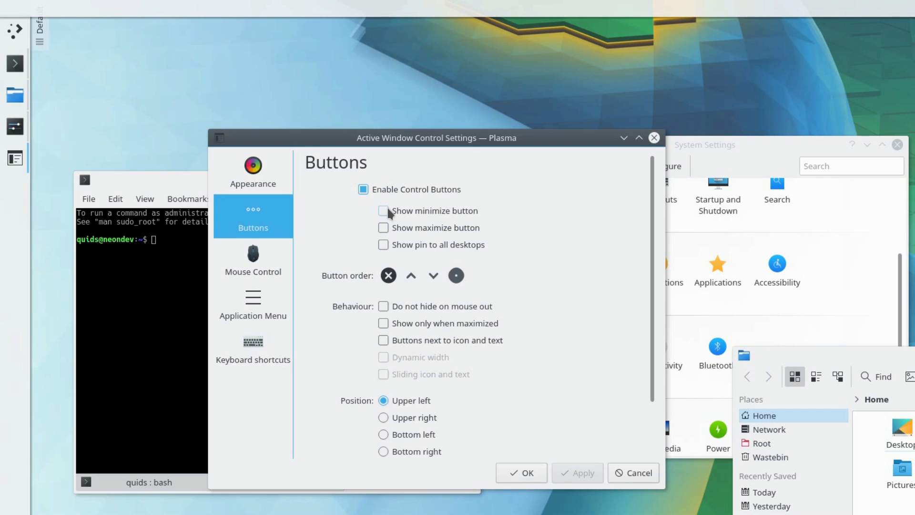
- Add minimize and maximize buttons, enlarge the button size, and keep buttons visible on mouse out
click(383, 211)
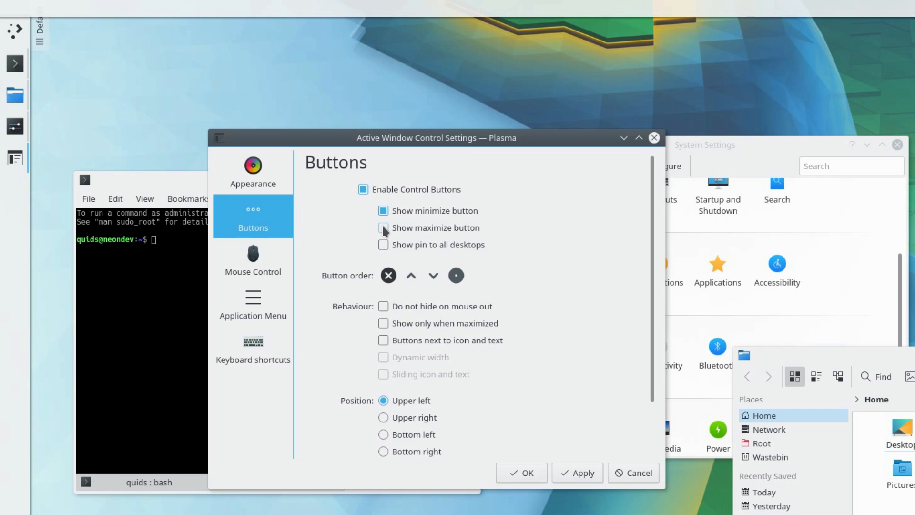
click(383, 227)
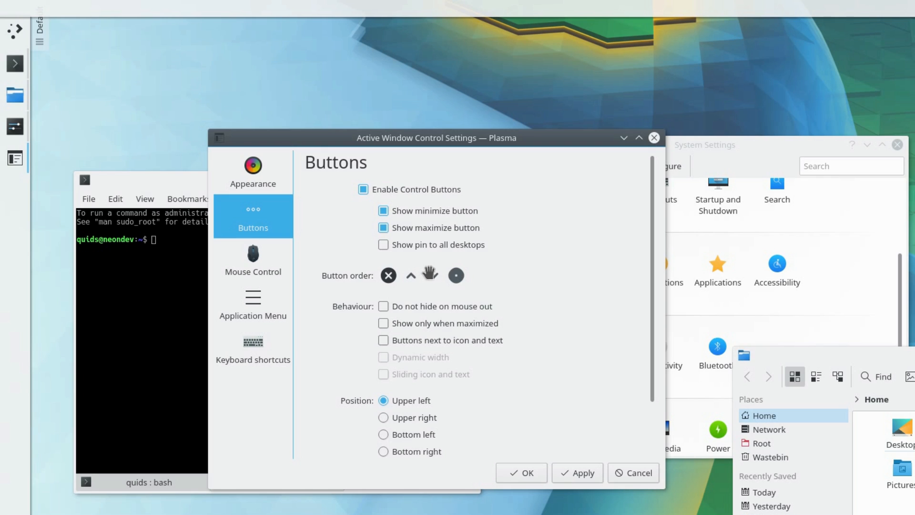
mouse_move(430, 275)
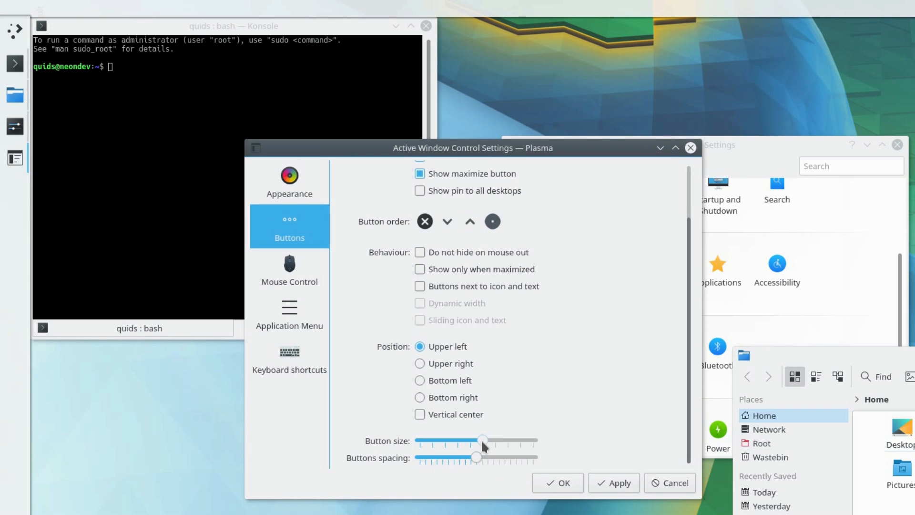
drag(481, 440, 495, 440)
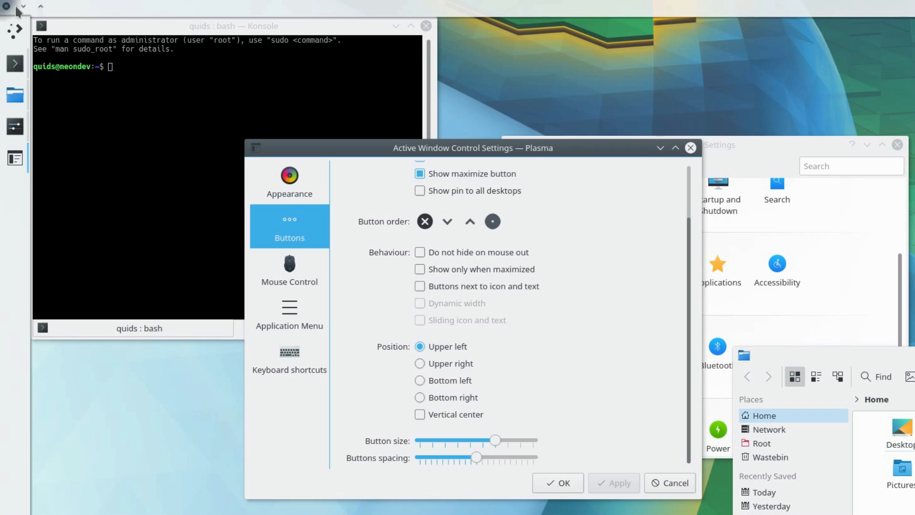
drag(495, 440, 506, 440)
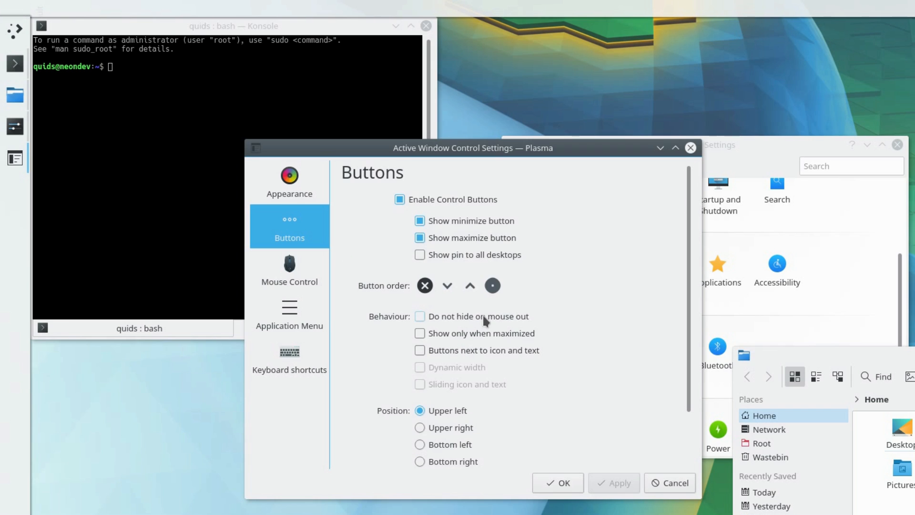
mouse_move(442, 321)
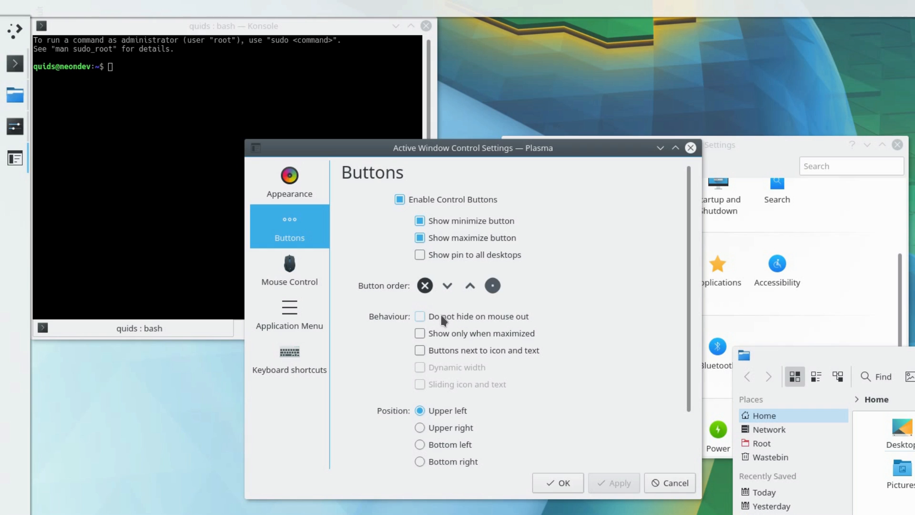
click(419, 315)
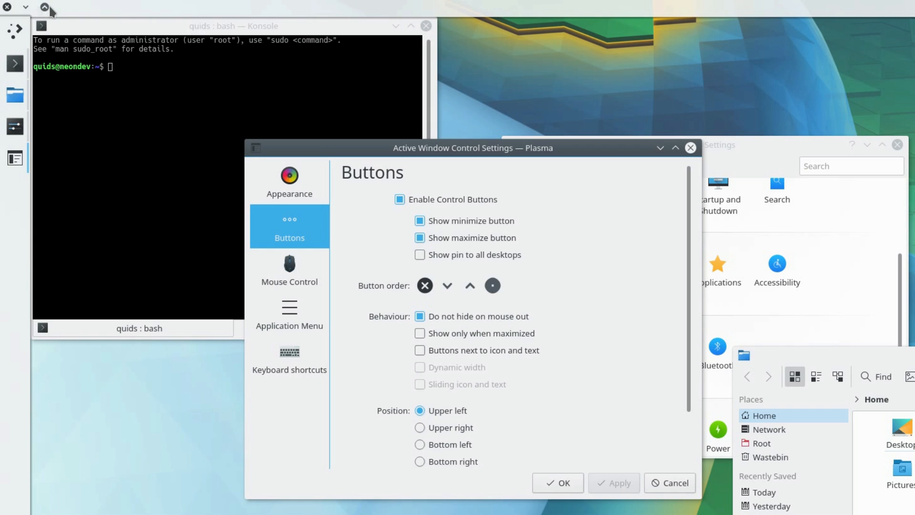
mouse_move(51, 45)
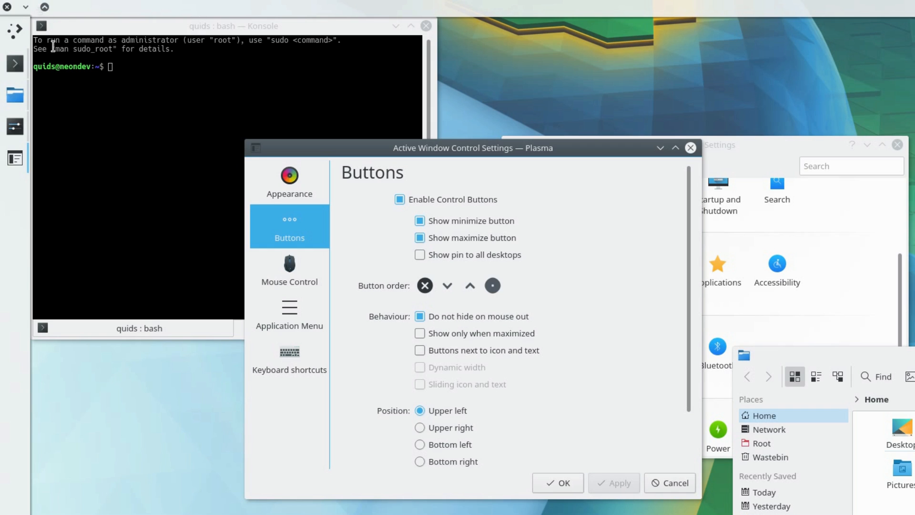
- Enter 'sudo apt install ubuntu-mono dmz-cursor-theme' at the Konsole prompt
text(sudo apt insta)
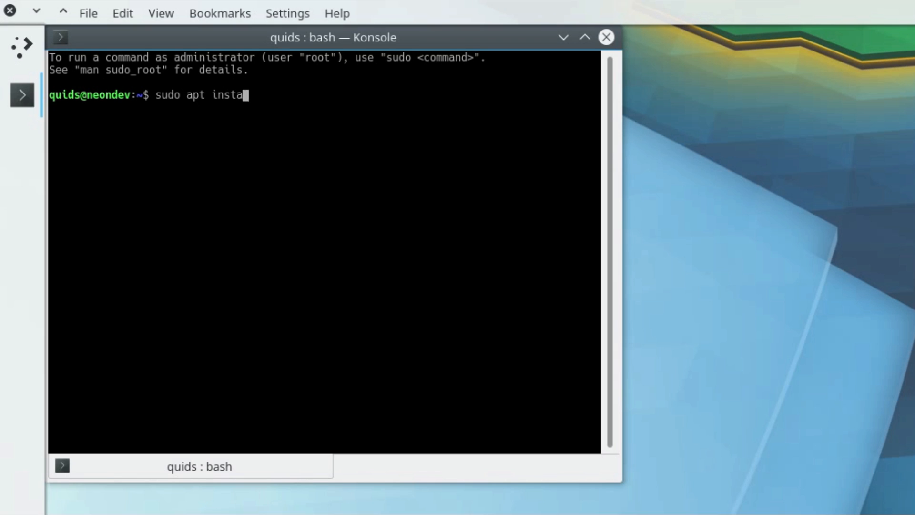
text(ll ubu)
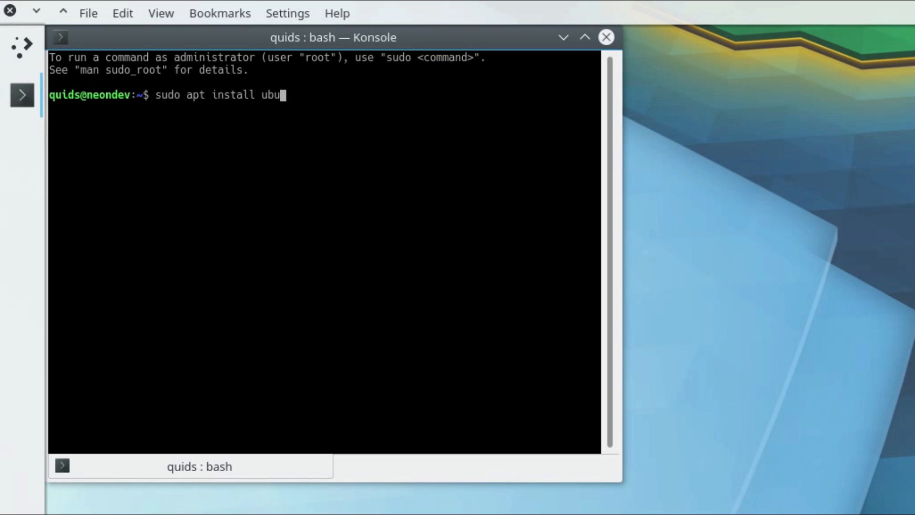
text(tu)
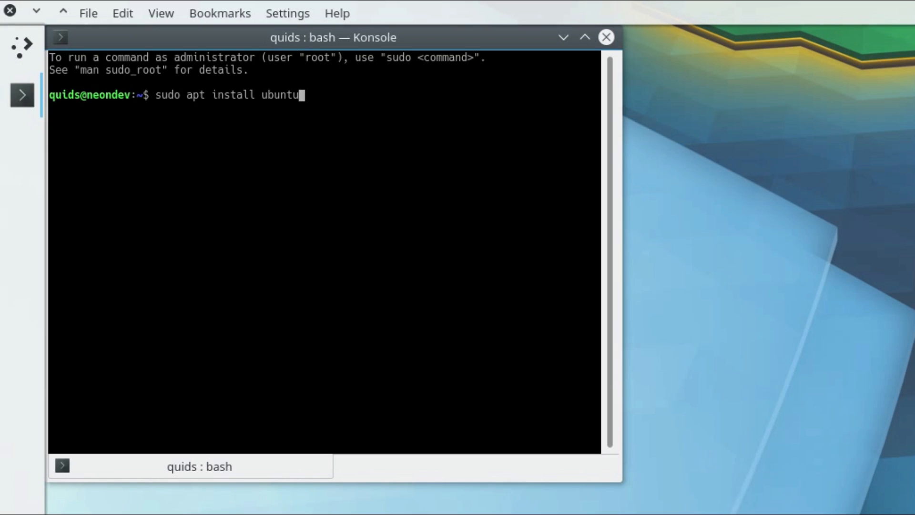
text(-mo)
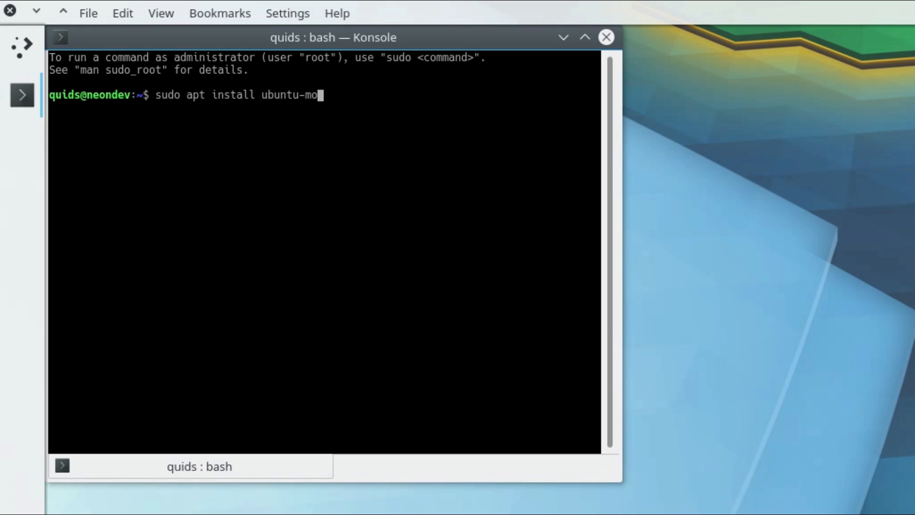
text(no dmz)
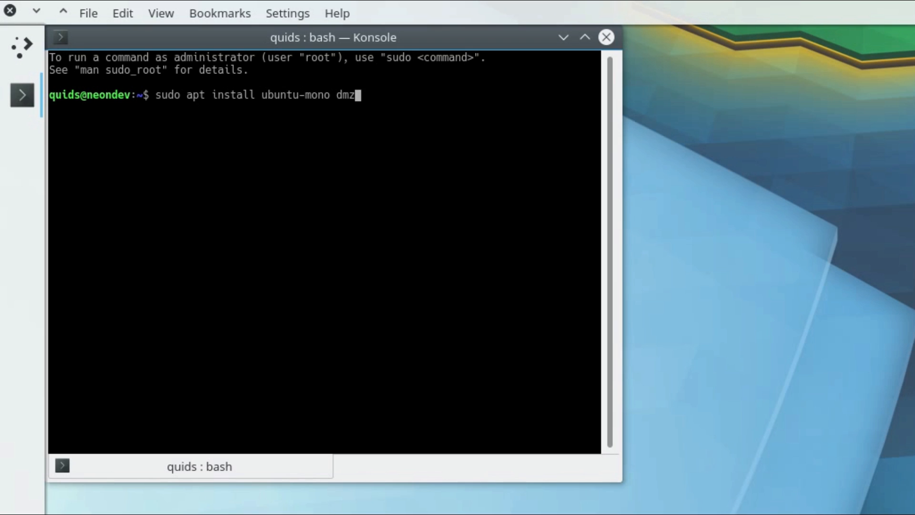
text(-cursor-theme)
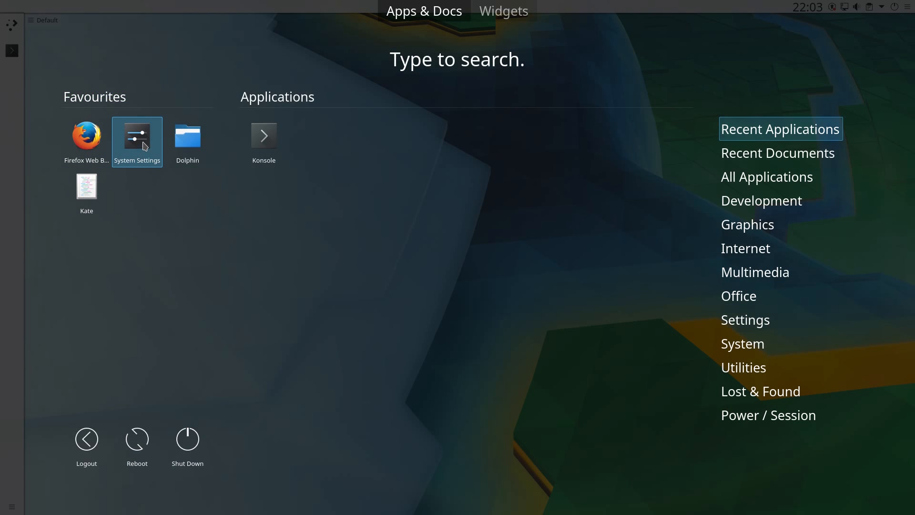
- Reach the downloadable look-and-feel themes from System Settings' Workspace Theme page
click(136, 136)
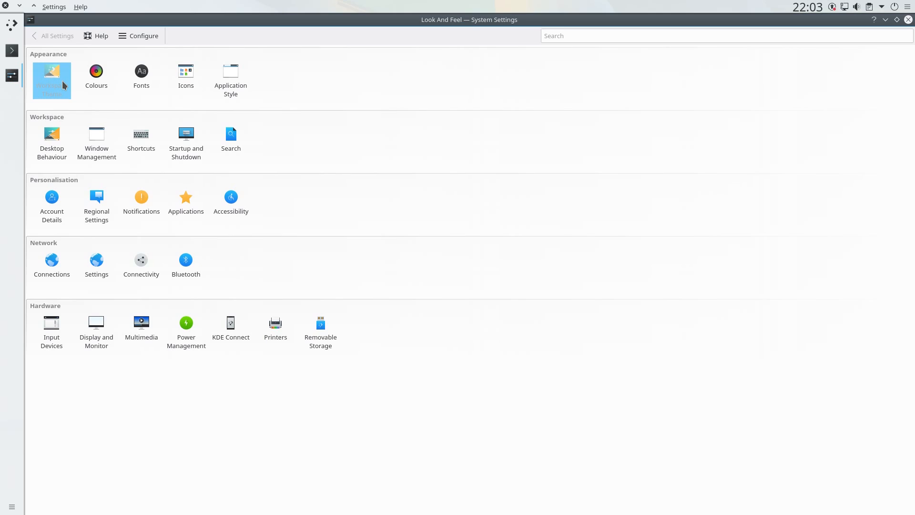
click(51, 80)
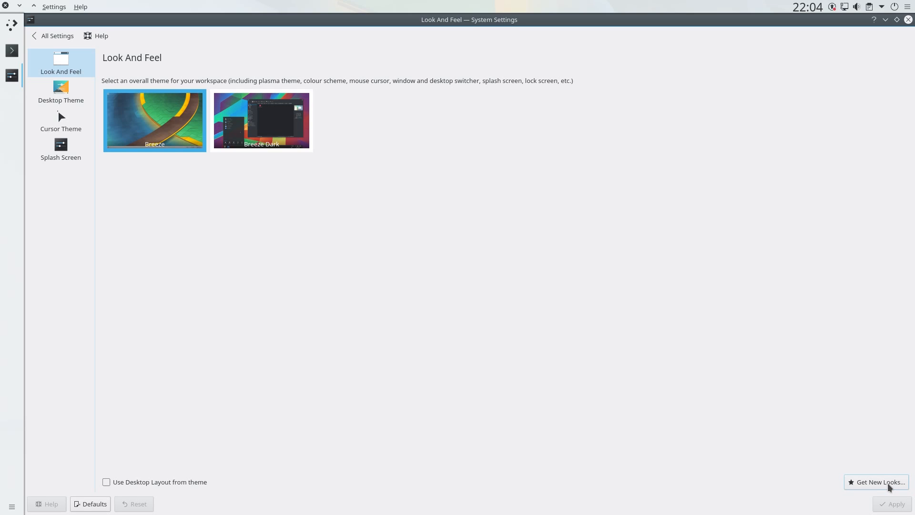
click(876, 481)
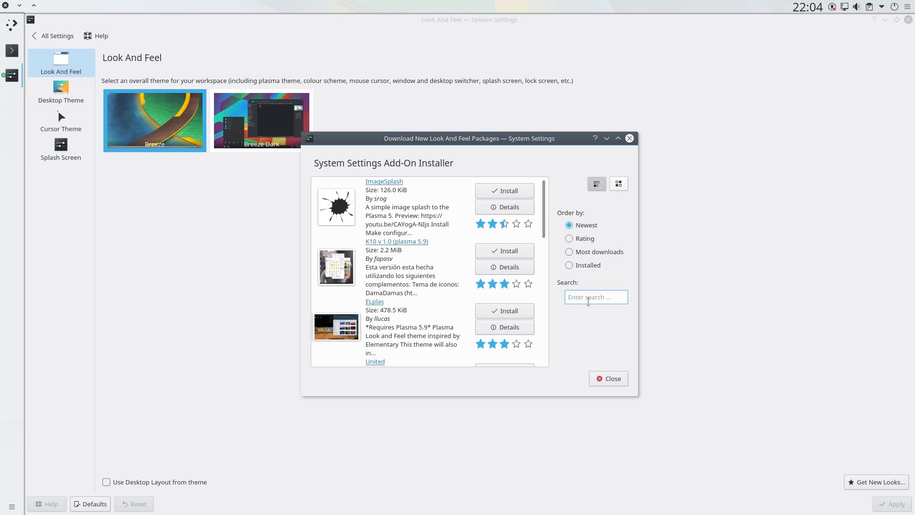
- Search 'unity', install the United look-and-feel theme and apply it to the workspace
text(unity)
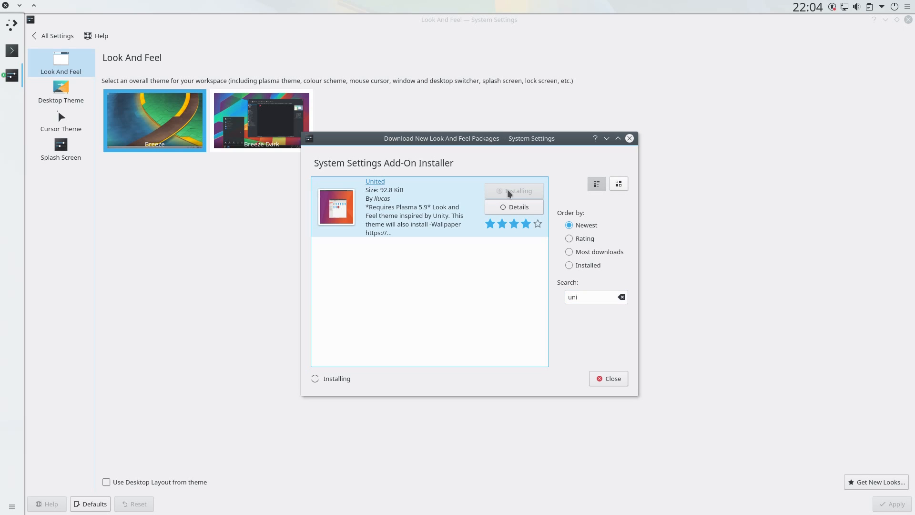
click(607, 378)
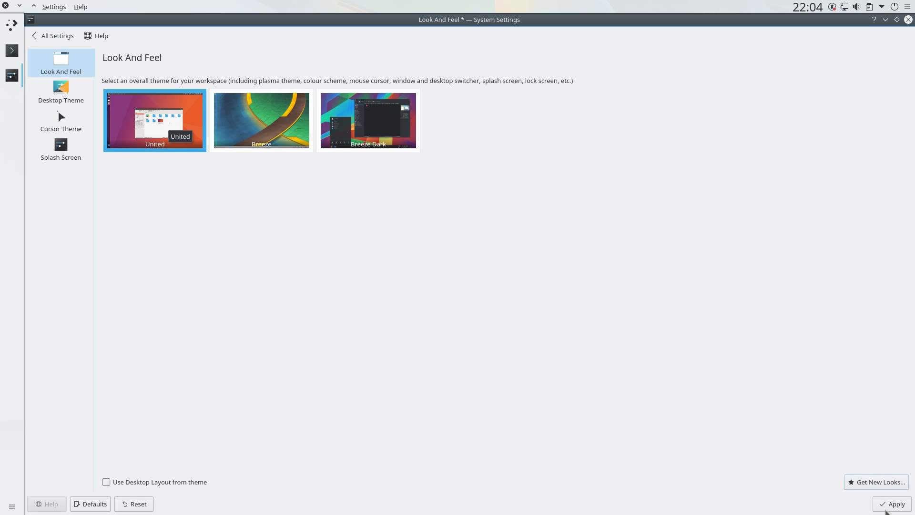
click(894, 503)
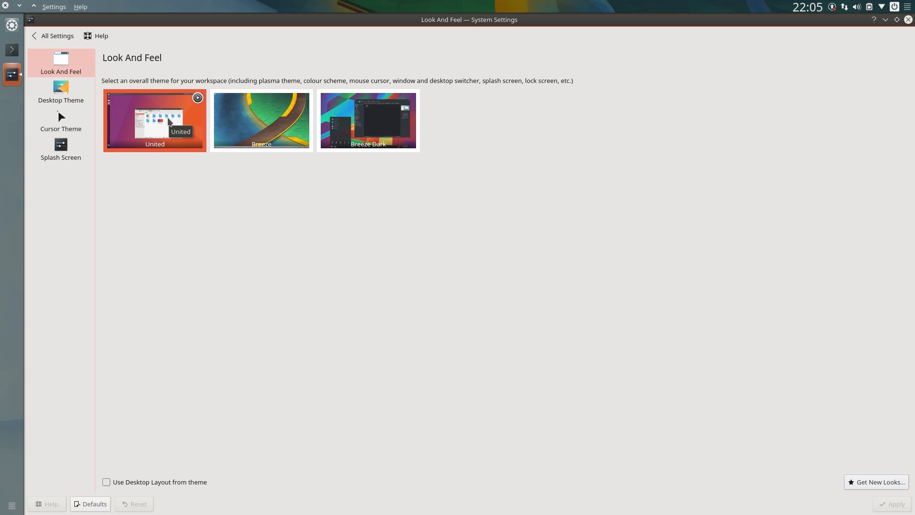
mouse_move(96, 89)
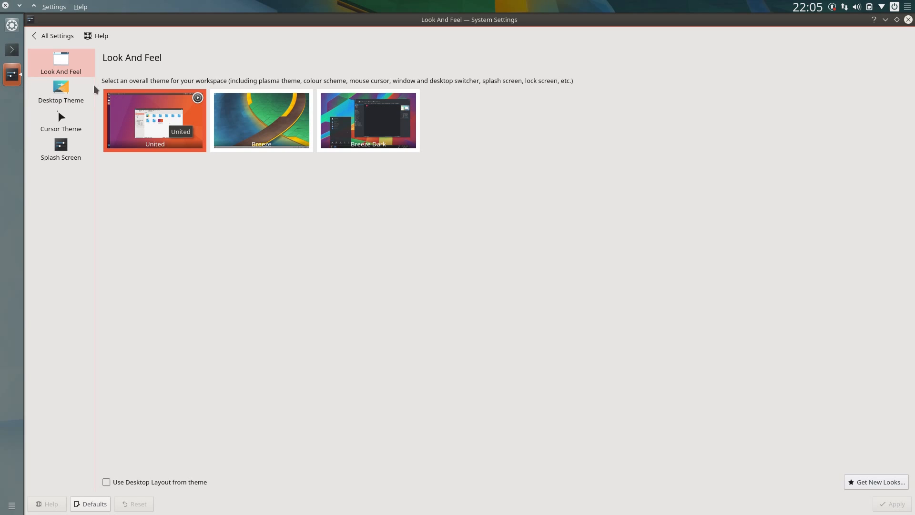
- Choose DMZ (White) as cursor theme and confirm Ambiance-ISH is the active colour scheme
click(61, 121)
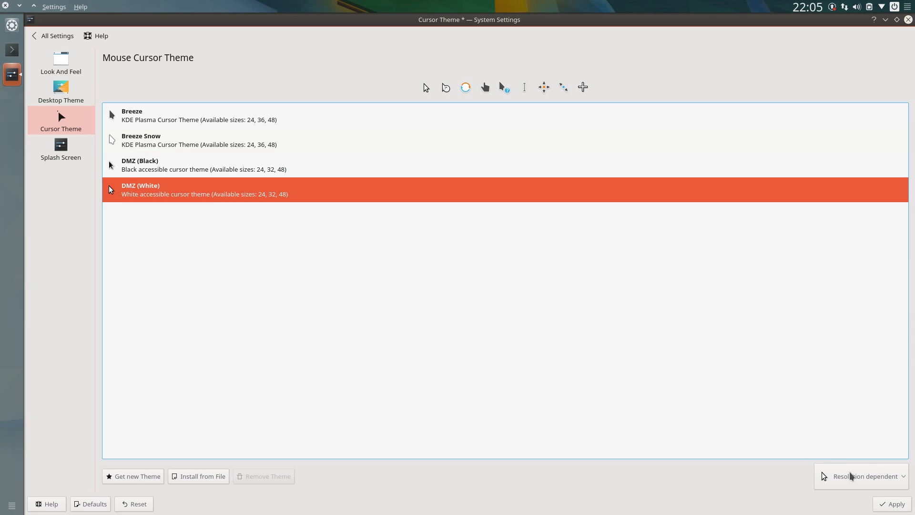
click(55, 35)
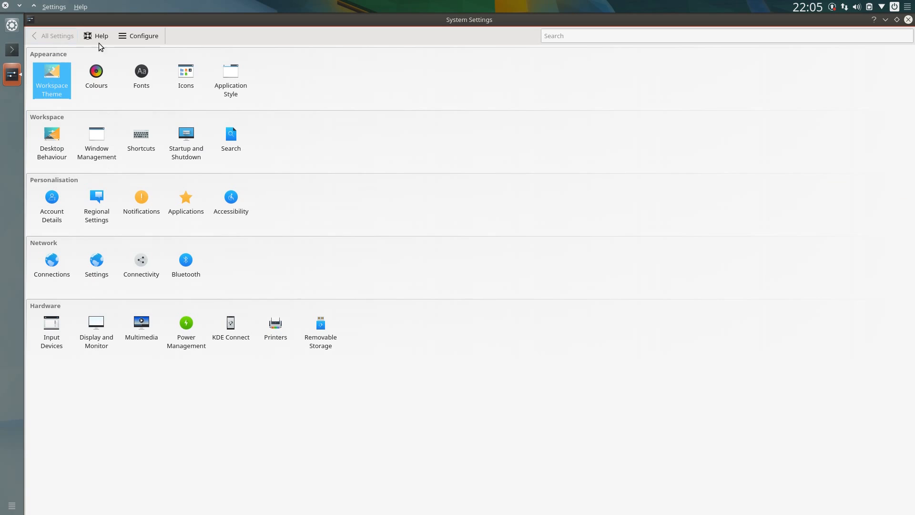
click(95, 76)
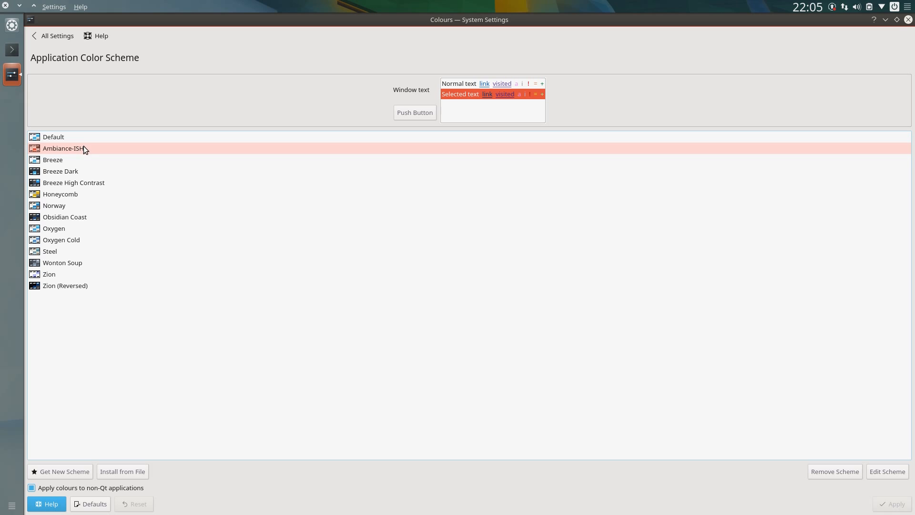
mouse_move(91, 163)
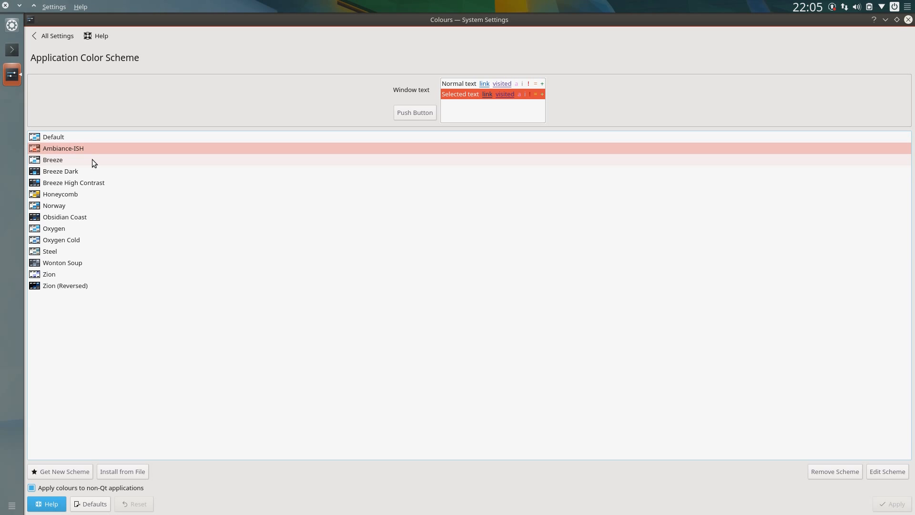
click(56, 35)
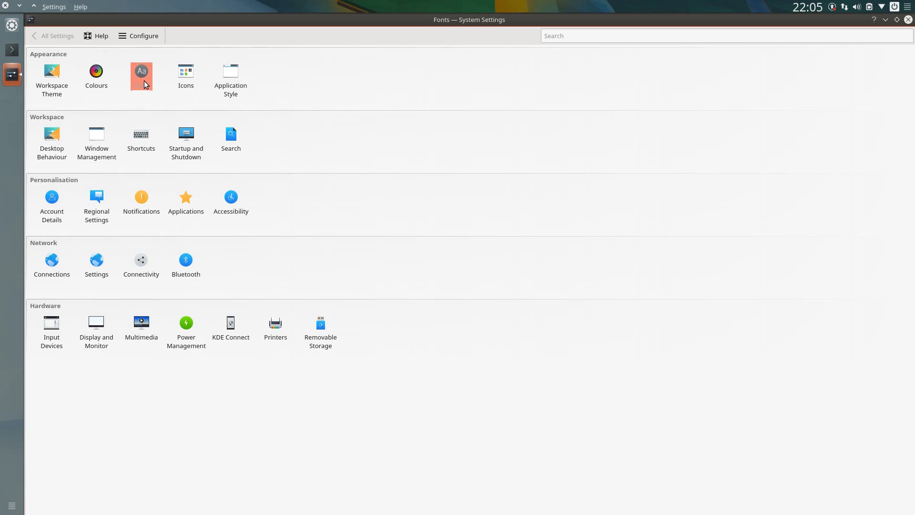
- Set font anti-aliasing to Enabled in the Fonts settings
click(141, 76)
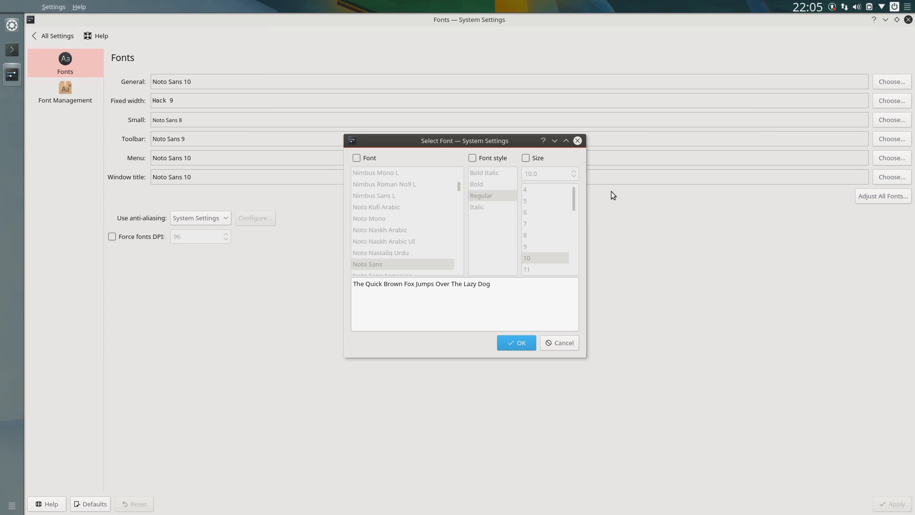
click(384, 184)
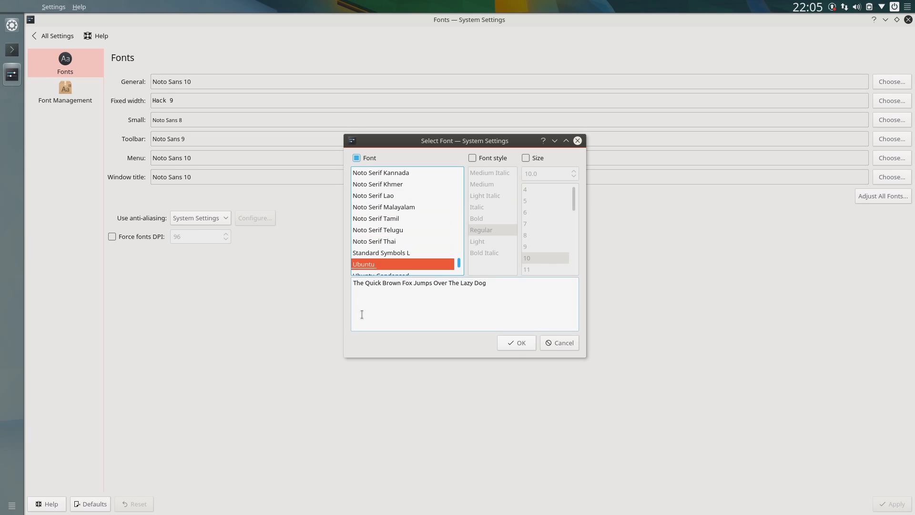
click(515, 342)
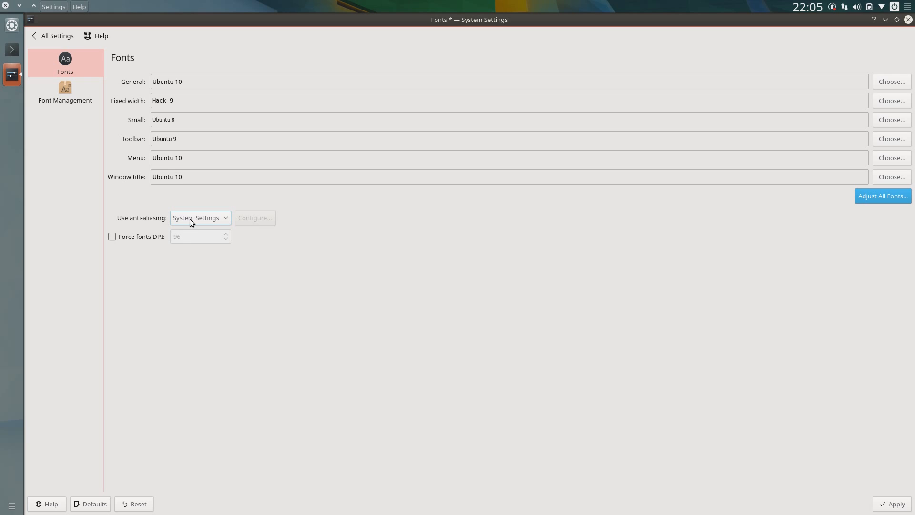
click(199, 217)
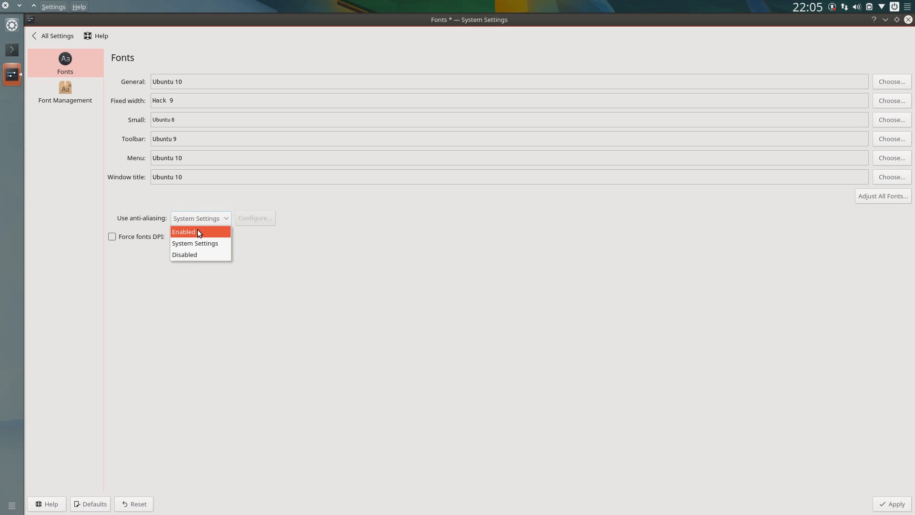
- Review the anti-aliasing fine settings, apply, dismiss the notice and return to All Settings
click(184, 231)
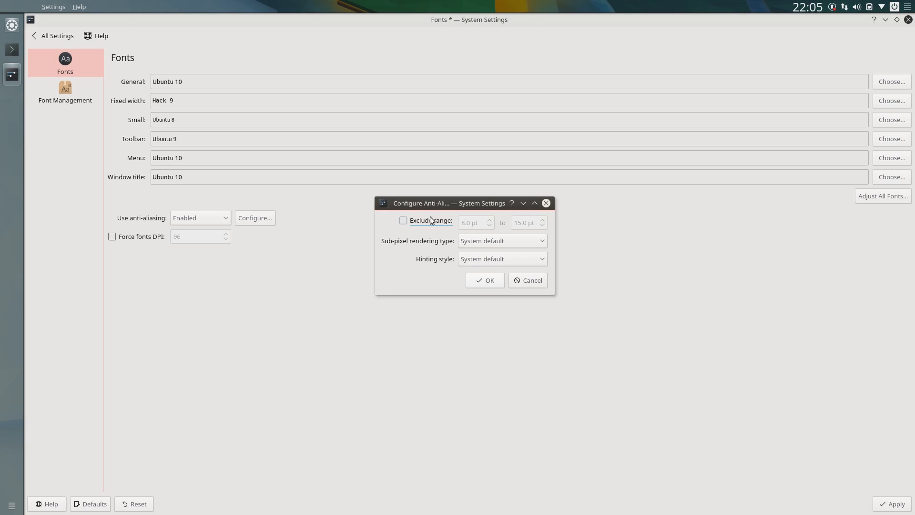
click(500, 240)
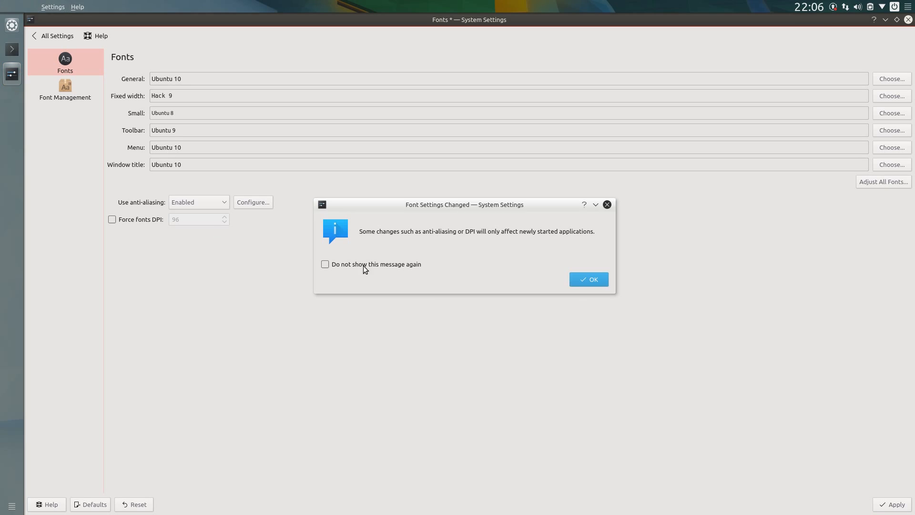
click(587, 280)
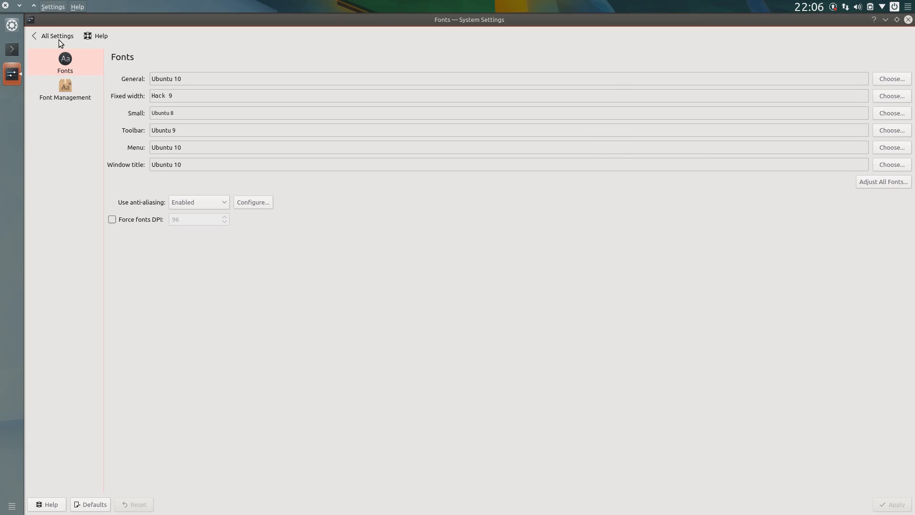
click(56, 35)
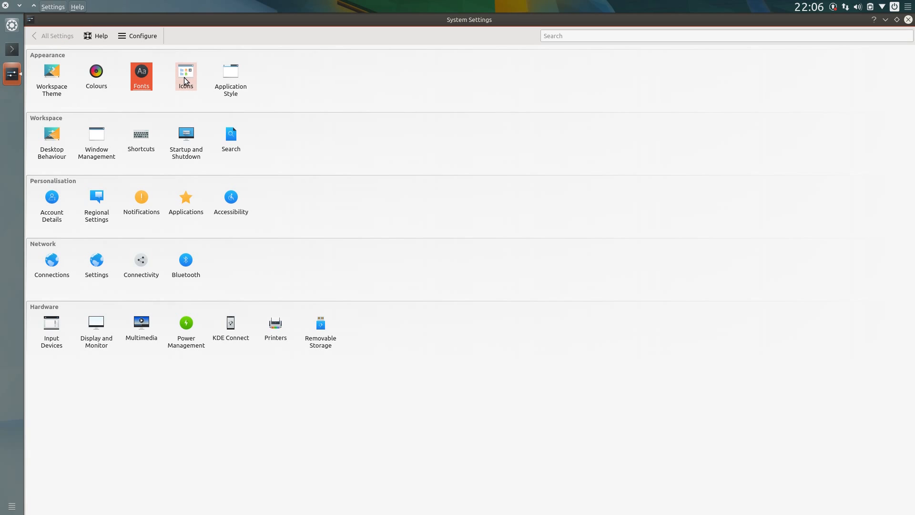
- Select and apply the Humanity icon theme, previewing it in Dolphin
click(186, 76)
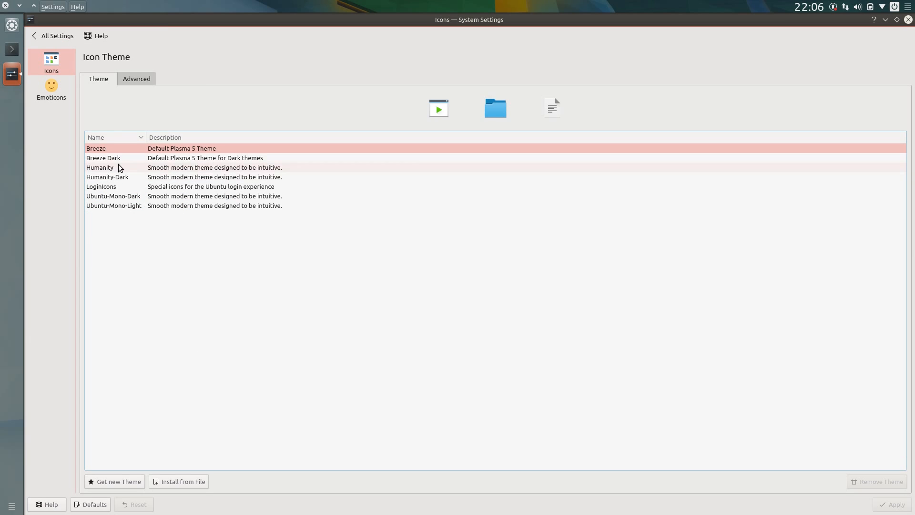
click(100, 168)
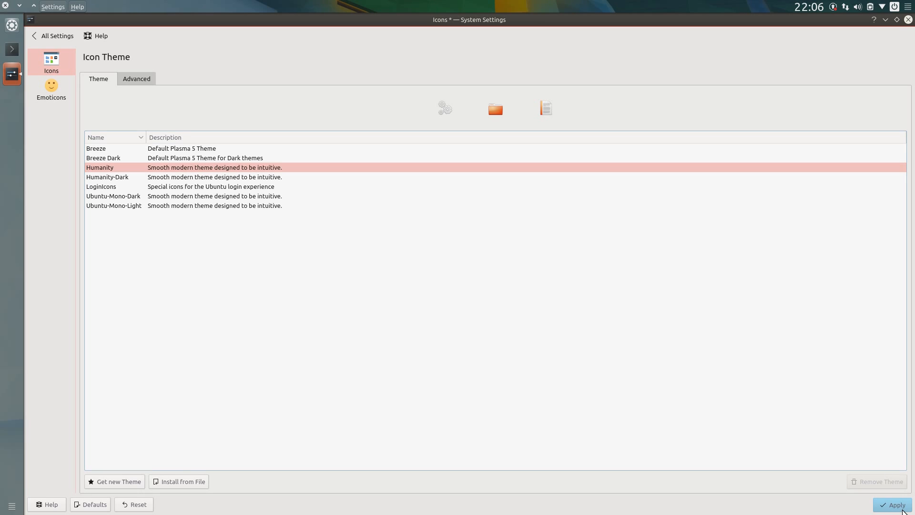
click(892, 504)
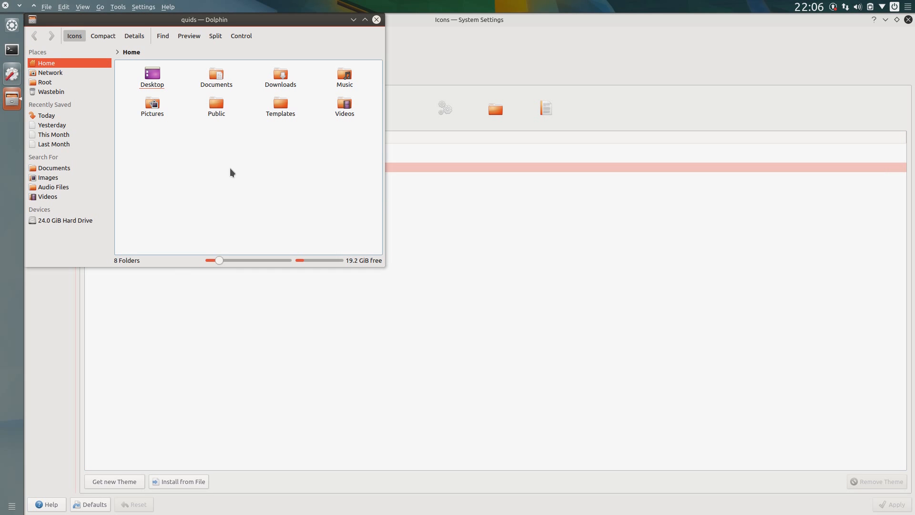
drag(219, 261, 224, 260)
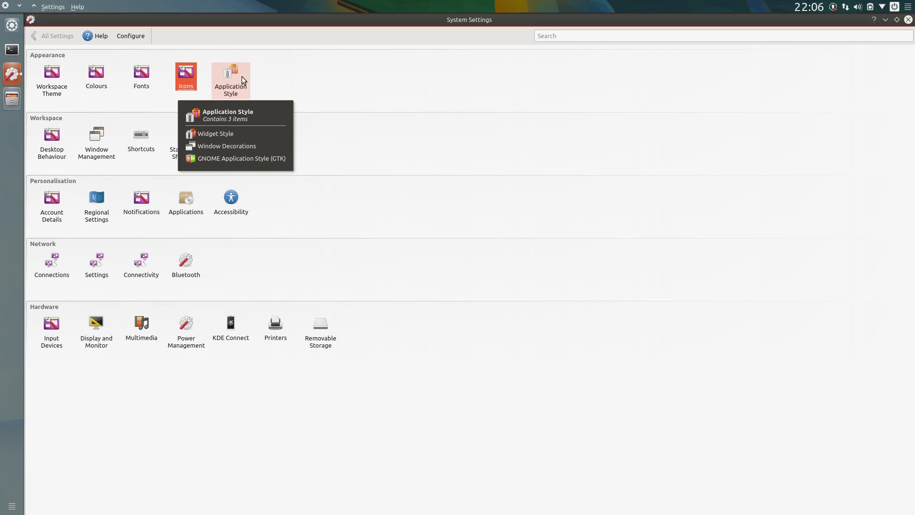
click(214, 133)
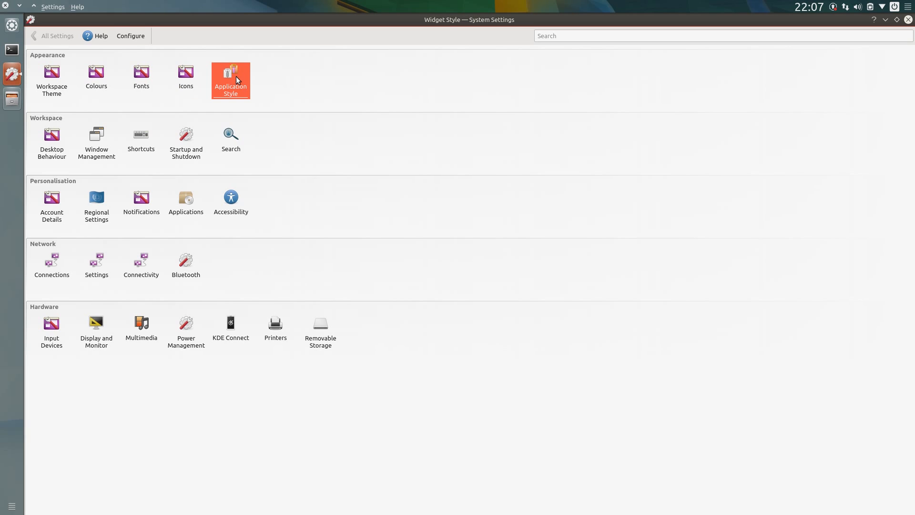
- Turn on 'Show icons in menus' under Widget Style Fine Tuning, then go to Window Decorations
click(230, 76)
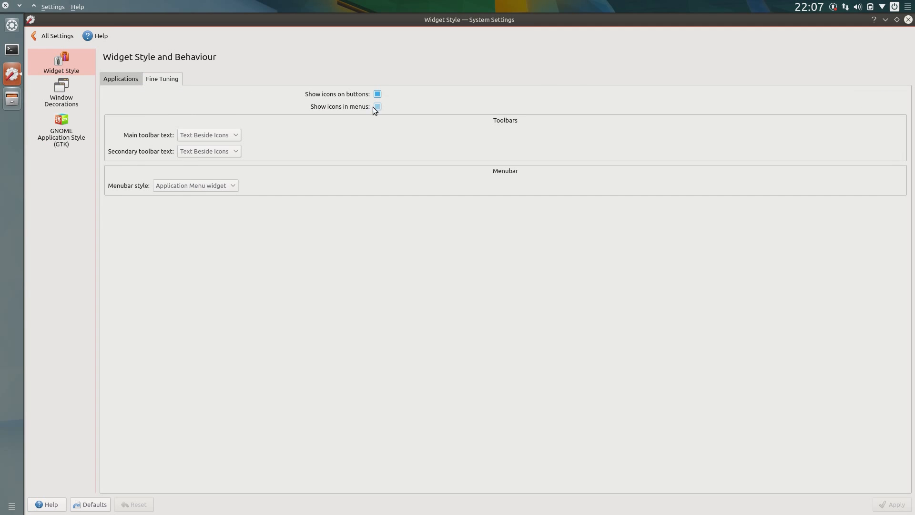
click(376, 106)
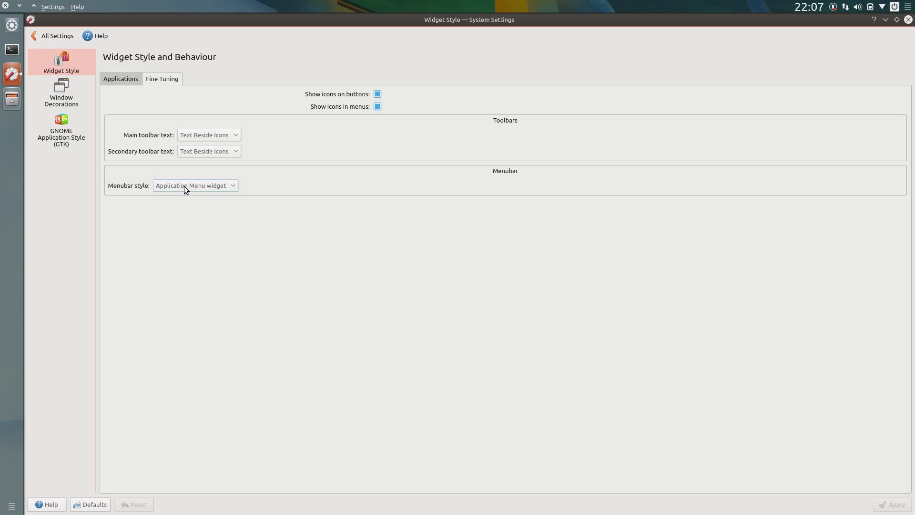
click(61, 91)
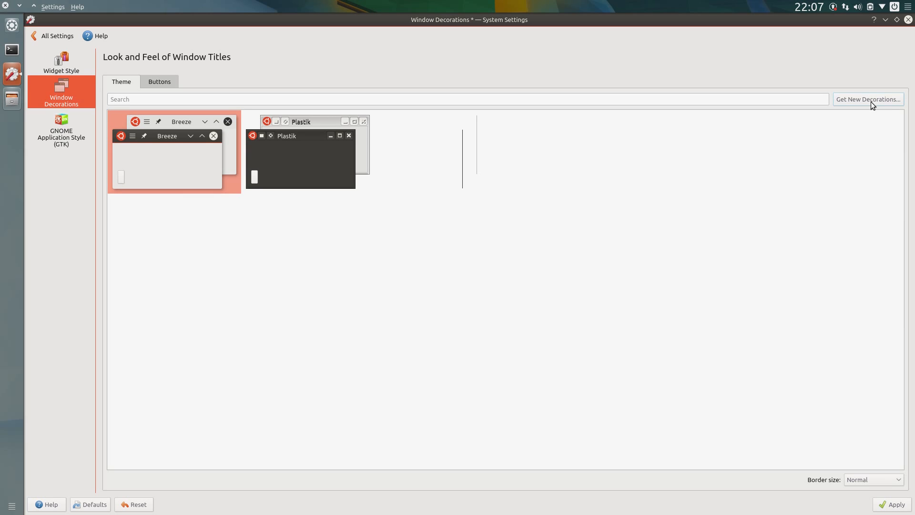
- Search 'blender' in Get New Decorations and install the Blender-Ambiance.zip decoration package
click(867, 99)
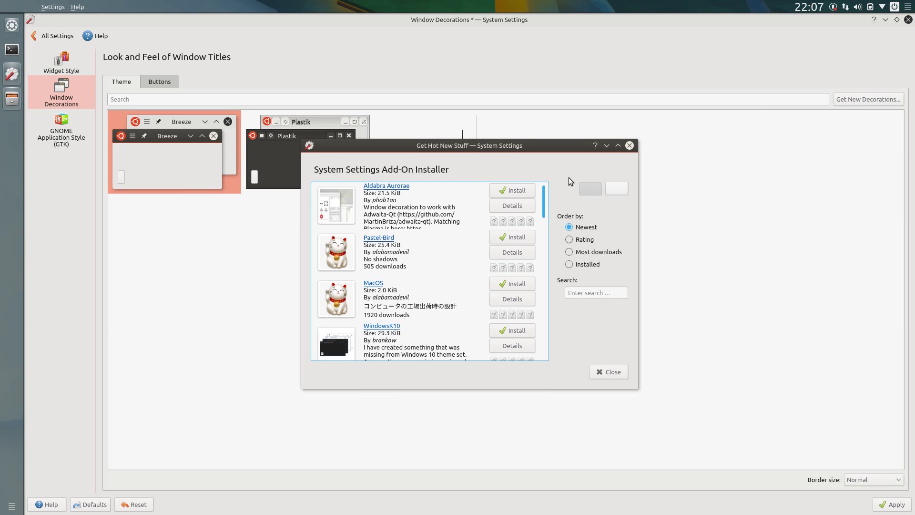
text(blender)
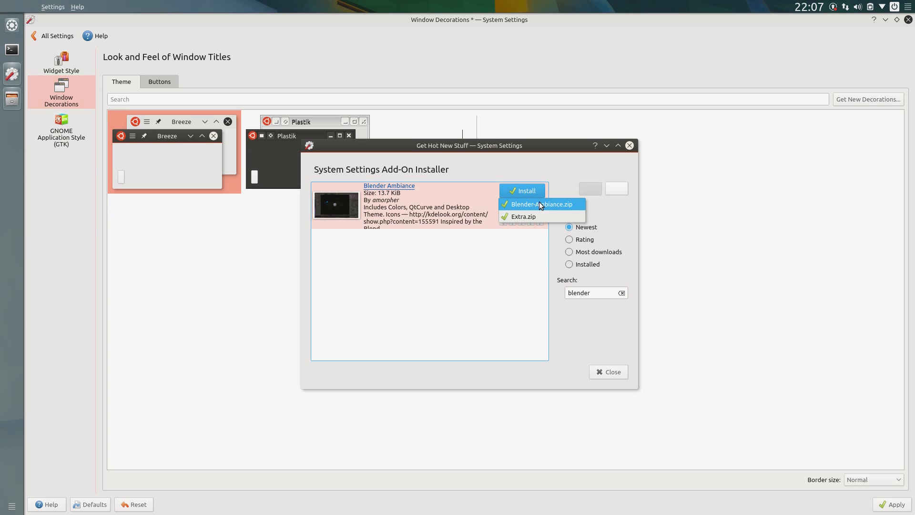
mouse_move(541, 210)
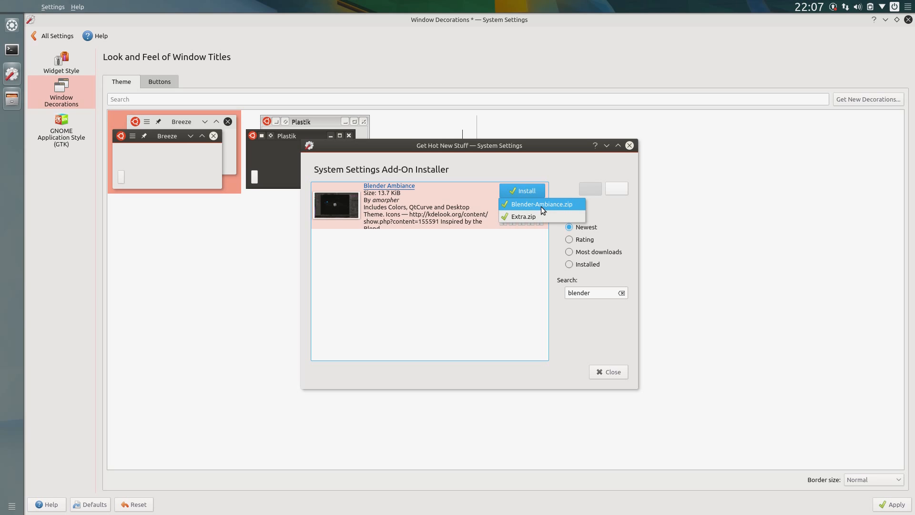
click(539, 204)
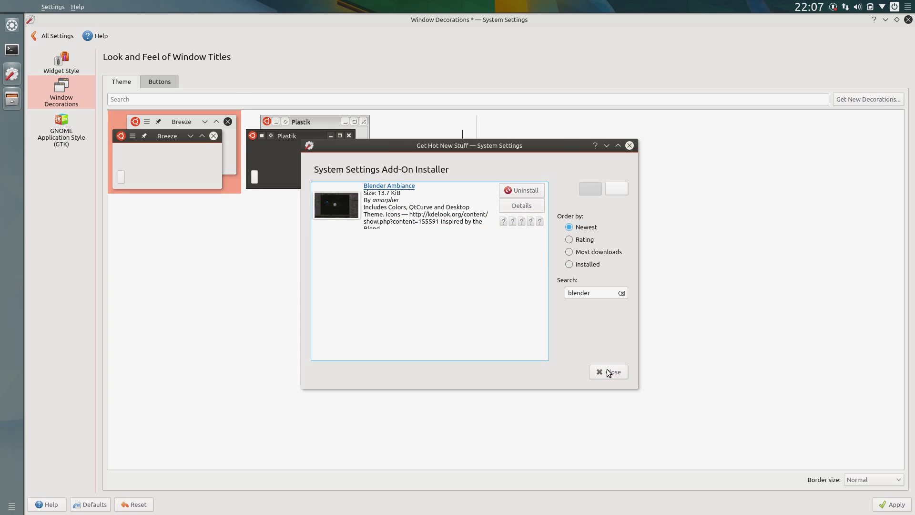
click(608, 373)
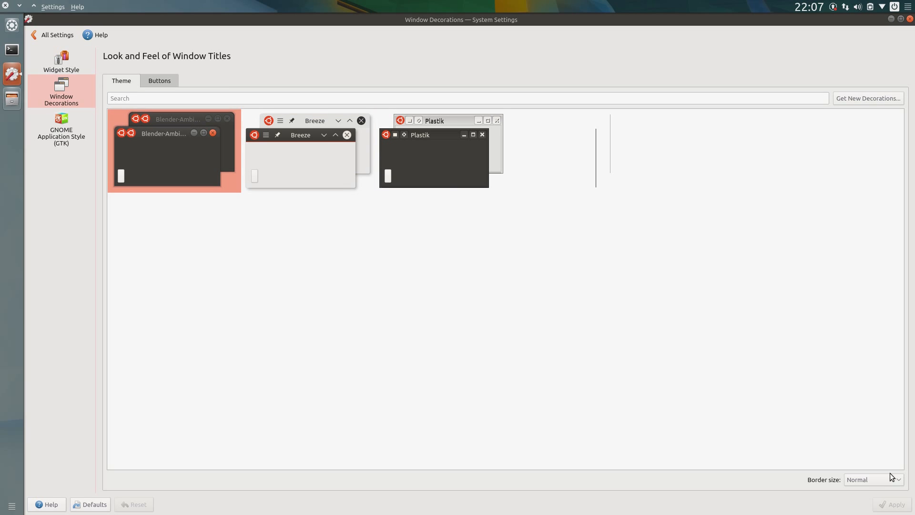
mouse_move(897, 37)
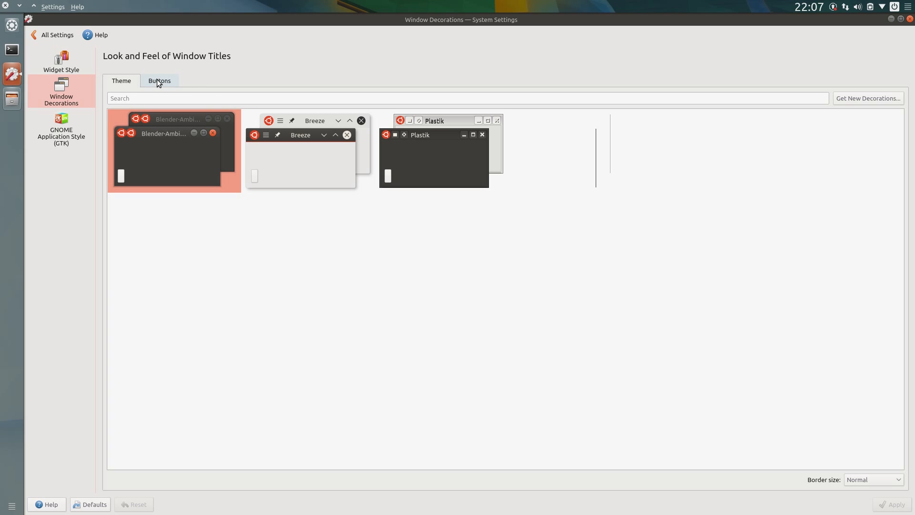
- Move Close, Minimise and Maximise to the left of the titlebar and apply the layout
click(159, 80)
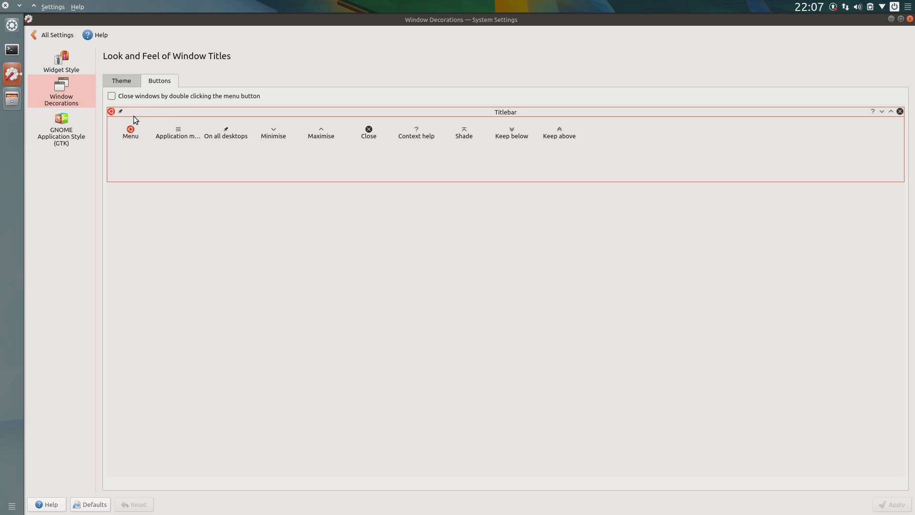
mouse_move(779, 103)
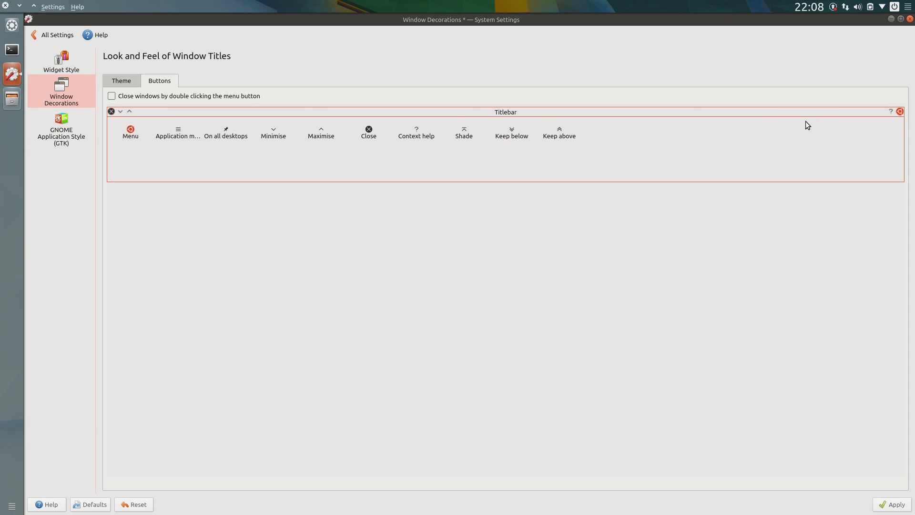
click(893, 503)
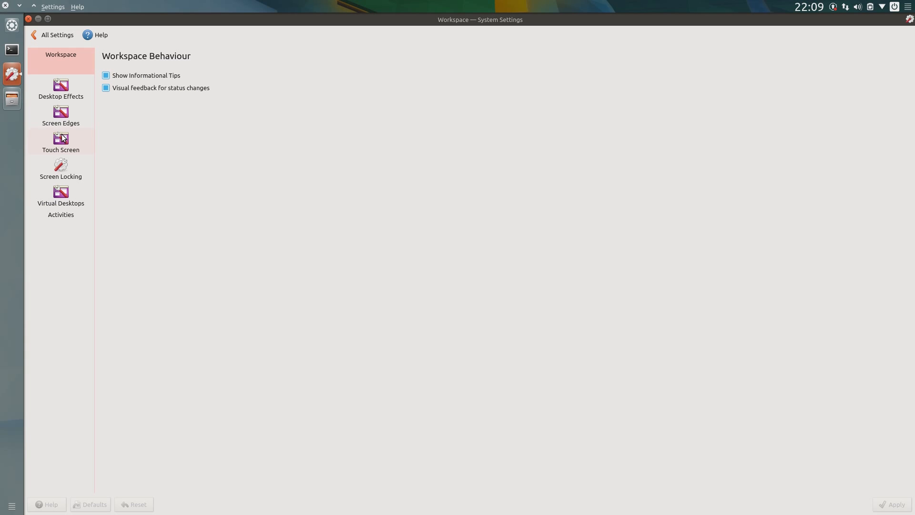
- Set the screen corner action to No Action in Screen Edges
click(61, 115)
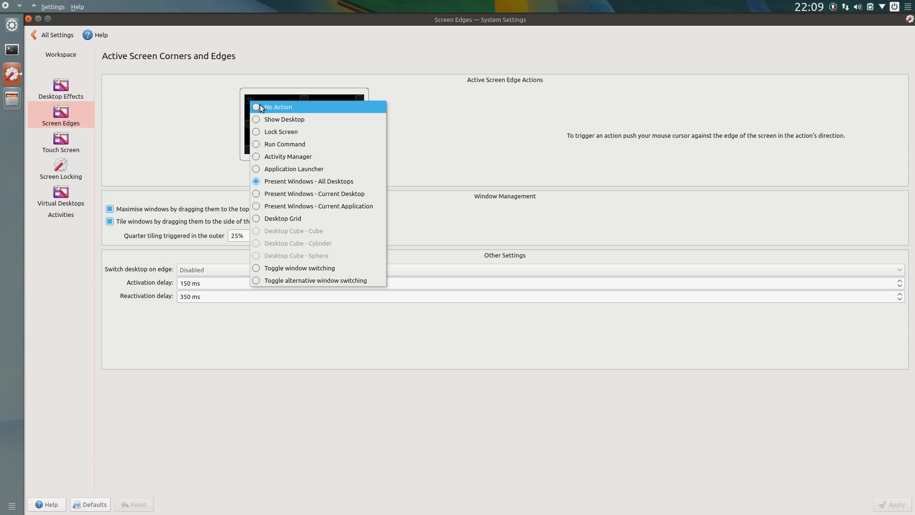
mouse_move(279, 111)
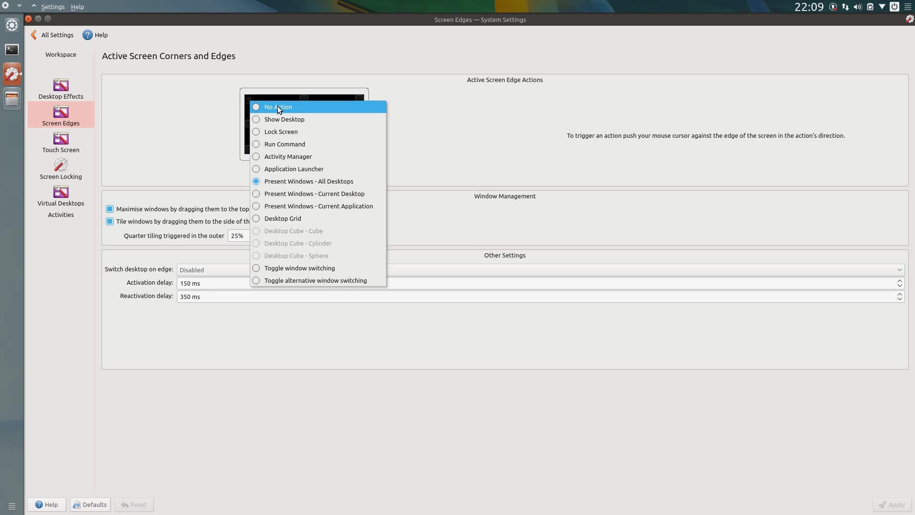
click(277, 107)
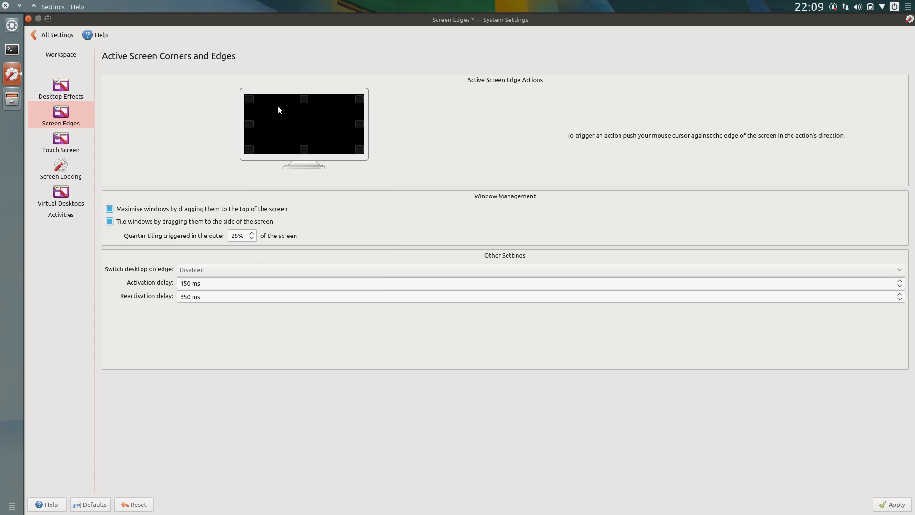
mouse_move(268, 107)
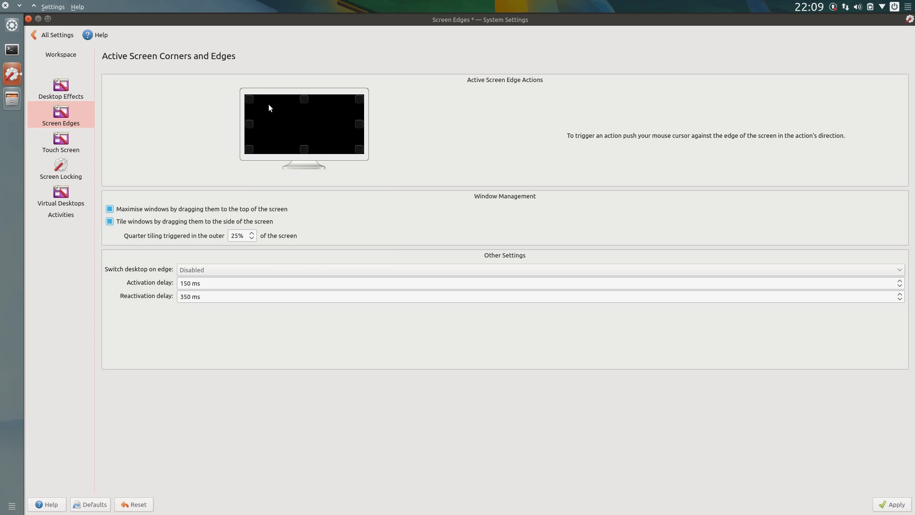
mouse_move(7, 5)
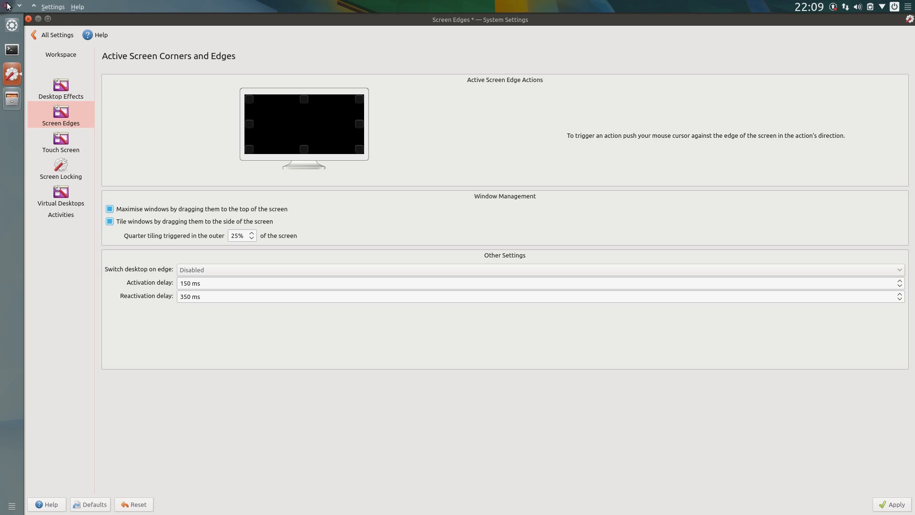
mouse_move(363, 145)
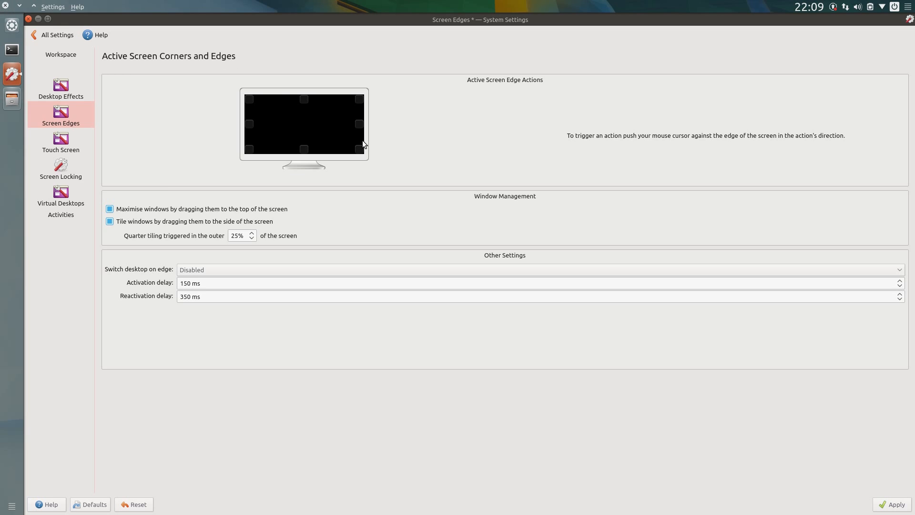
- Untick 'Lock screen automatically after' in Screen Locking, apply, and return to All Settings
click(60, 168)
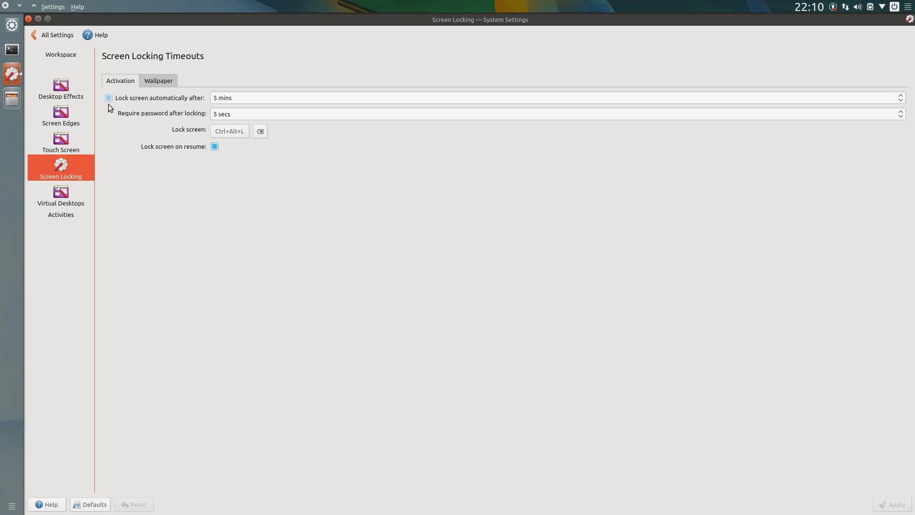
click(109, 97)
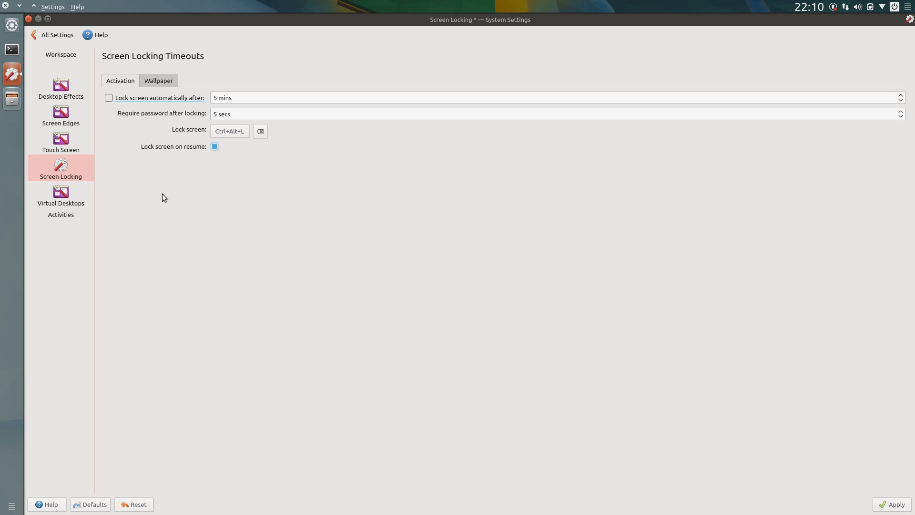
click(892, 504)
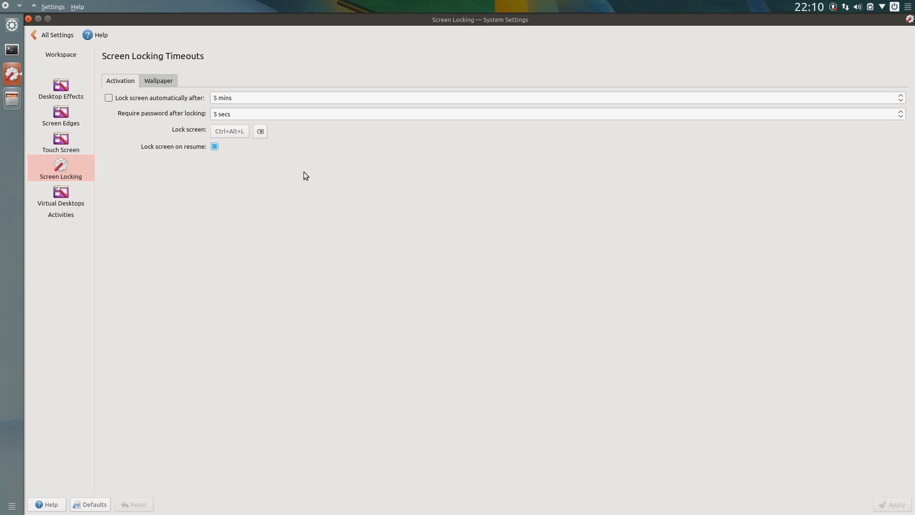
click(56, 35)
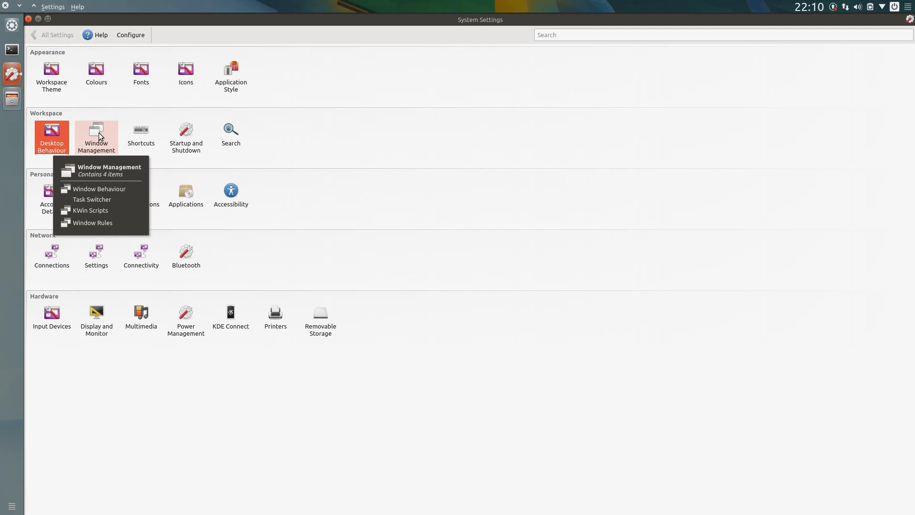
- Install the 'No border on maximized windows' KWin script from Get New Scripts
click(91, 210)
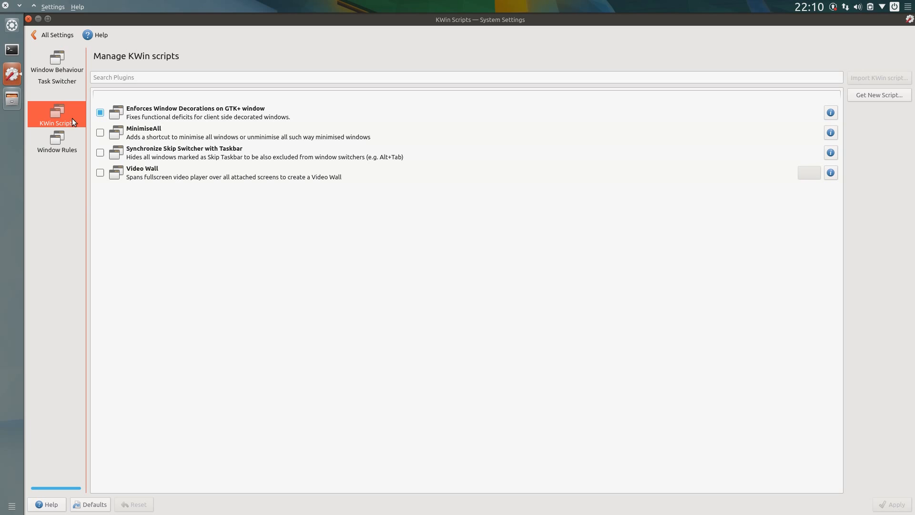
mouse_move(890, 102)
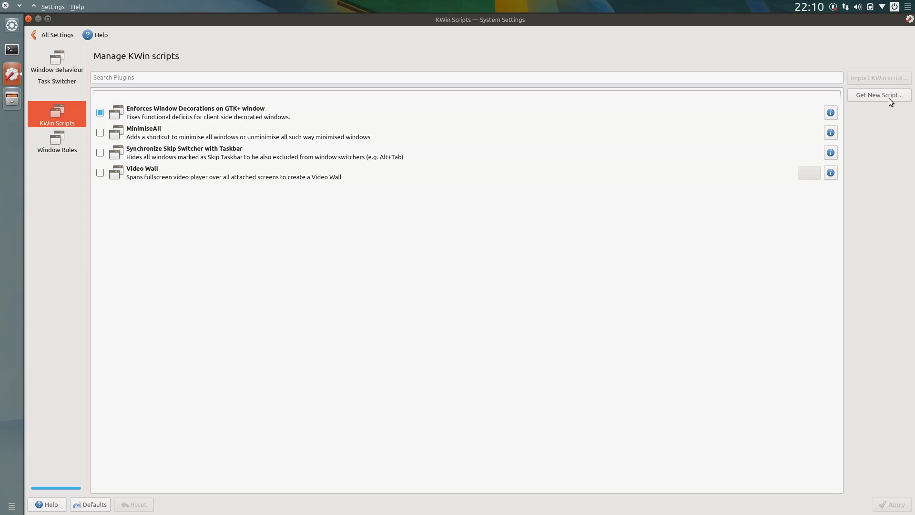
click(877, 95)
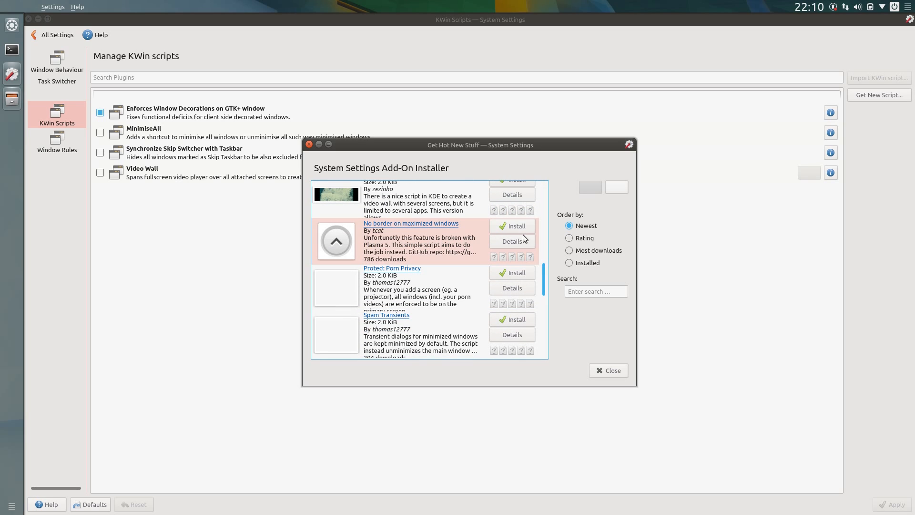
click(512, 226)
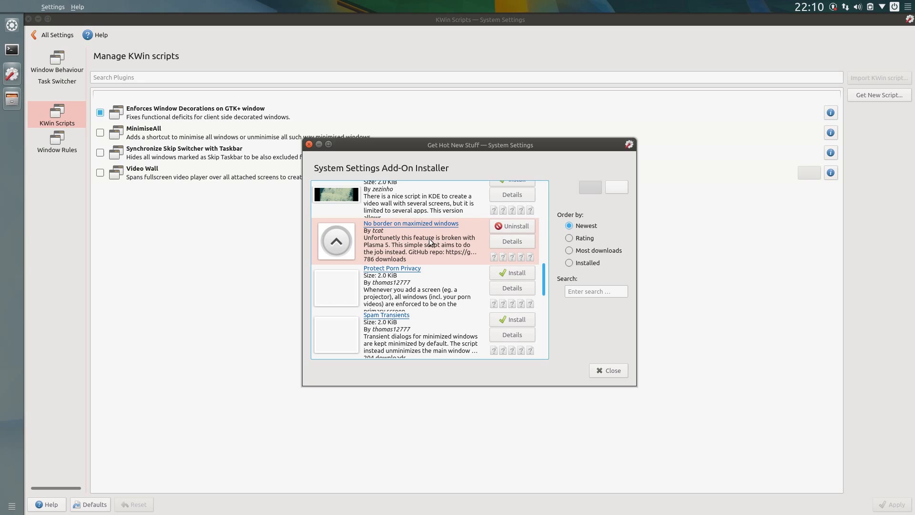
mouse_move(438, 240)
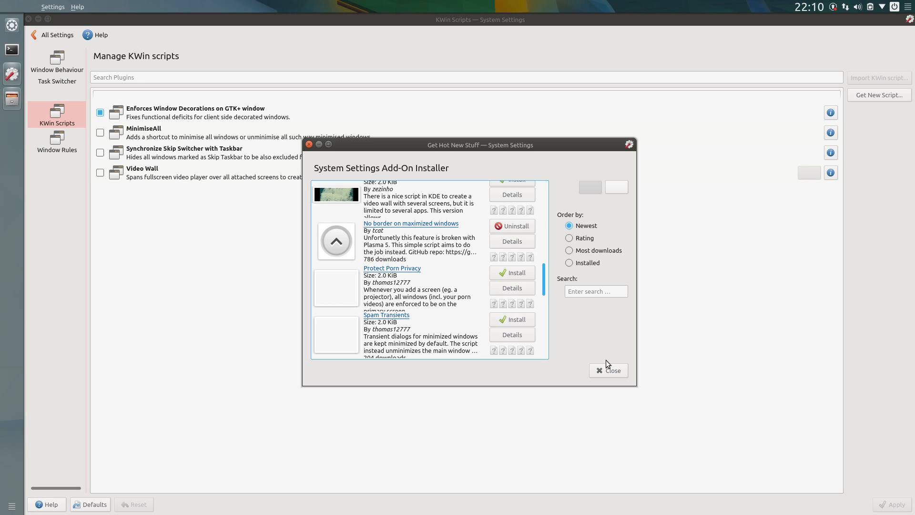
click(607, 370)
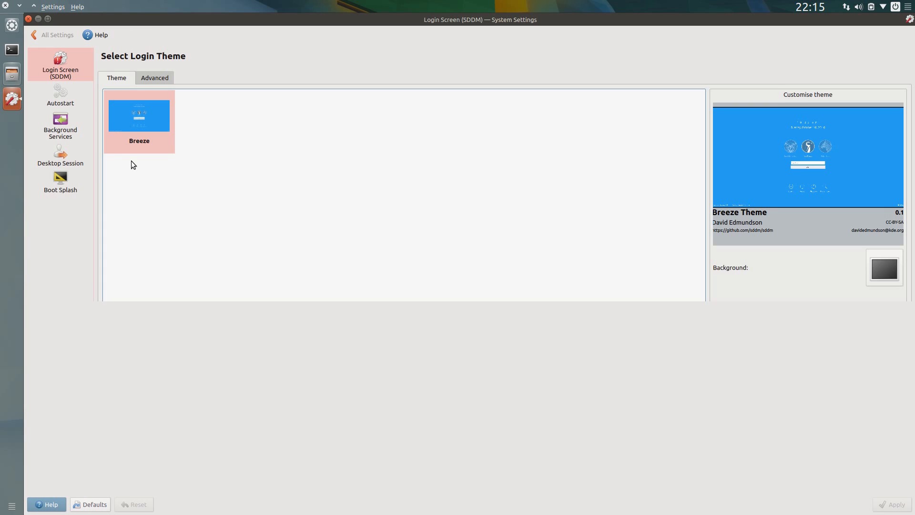
- Make 'Turn off computer' the default leave option and test it by cancelling the leave dialog
click(60, 154)
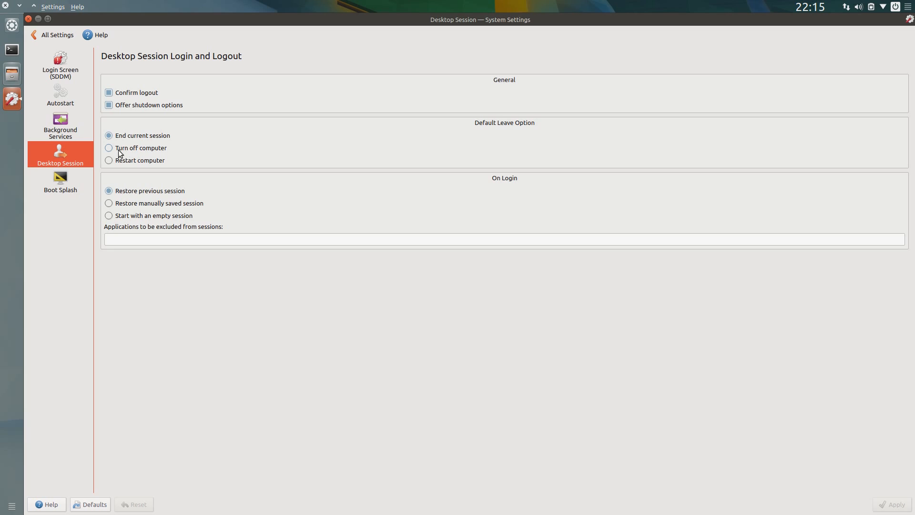
click(109, 147)
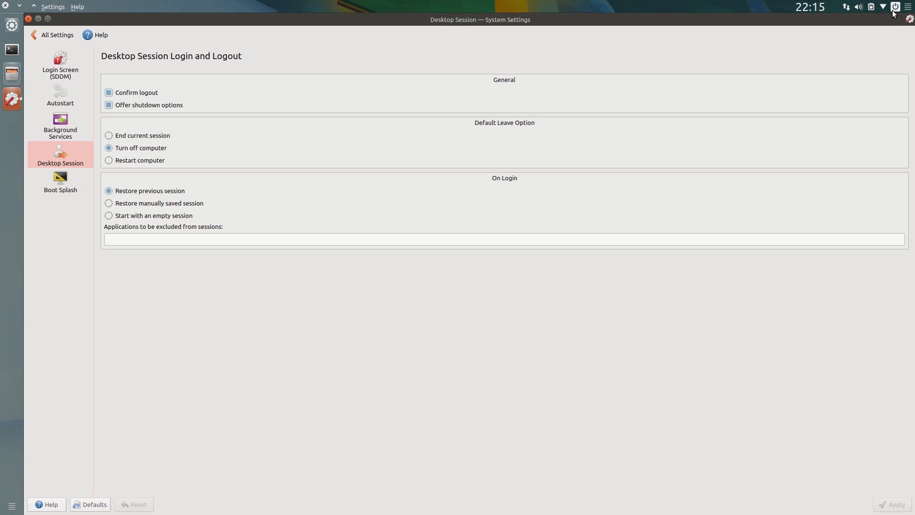
click(895, 6)
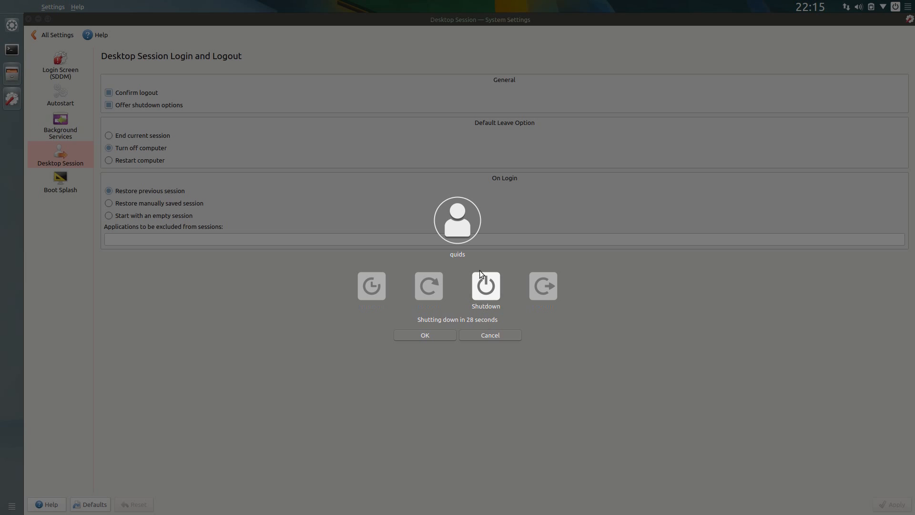
click(490, 334)
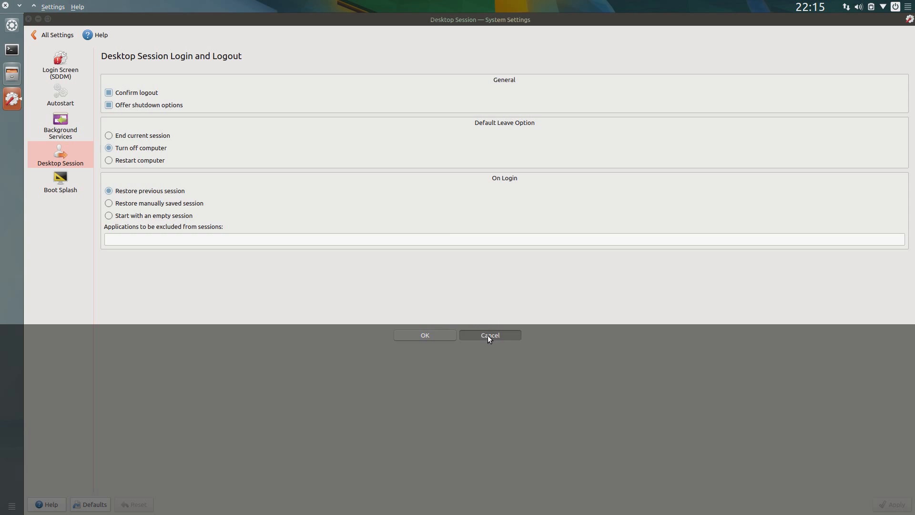
- Set logins to start with an empty session, then close System Settings
click(109, 215)
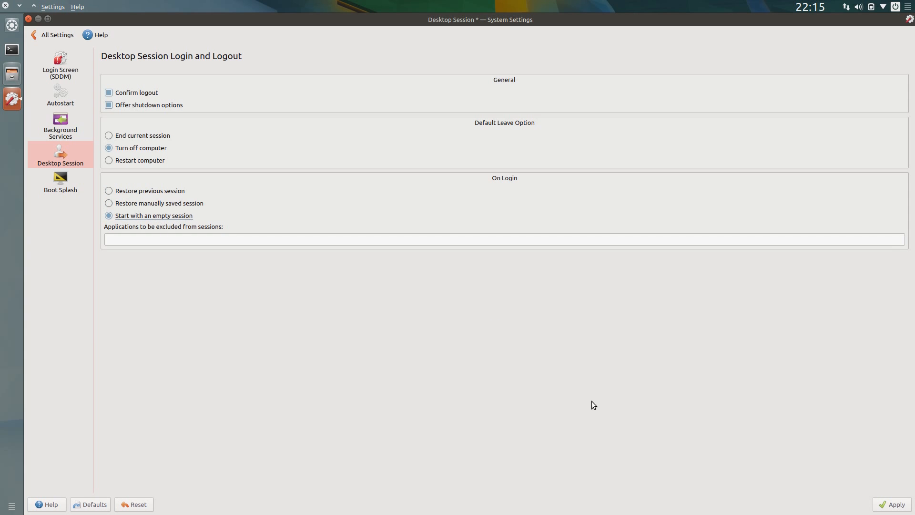
click(56, 35)
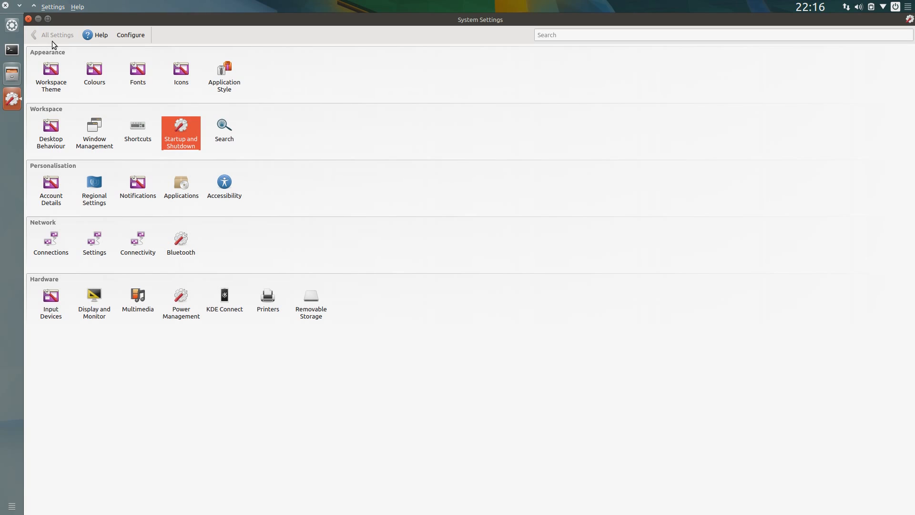
mouse_move(34, 35)
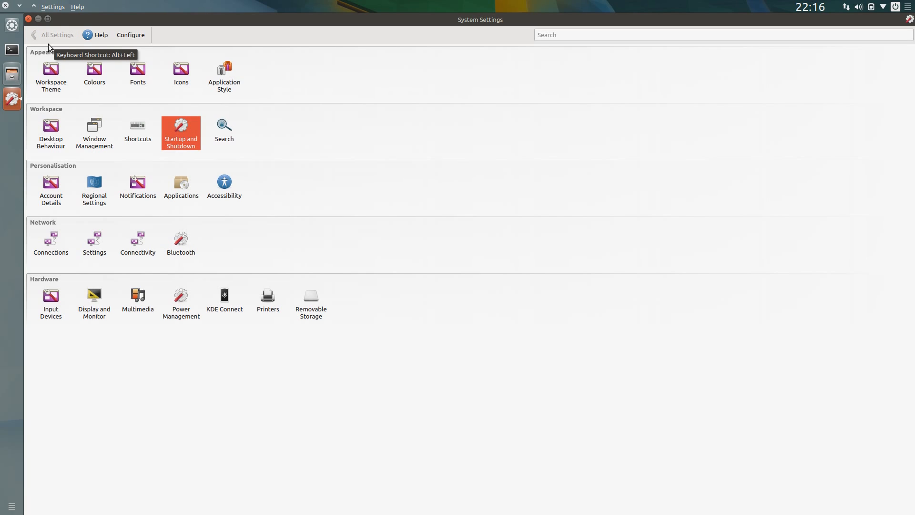
click(26, 19)
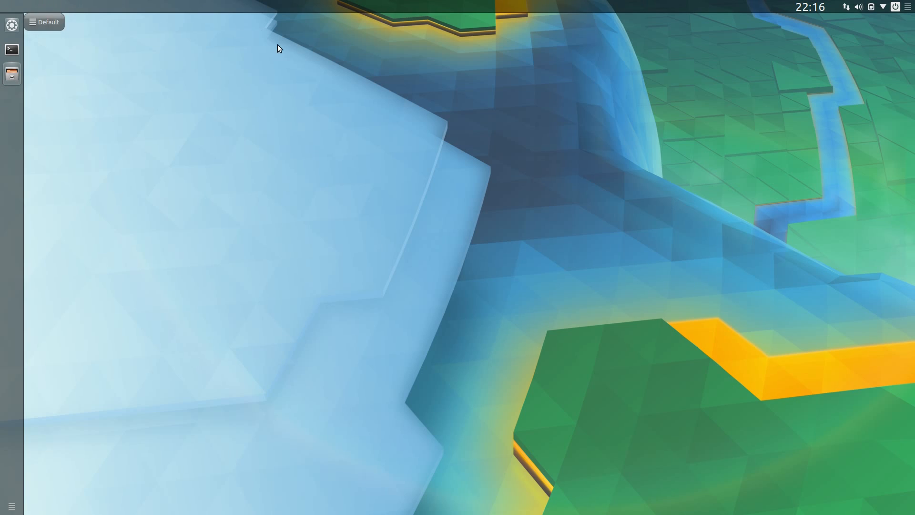
- Apply the Ubuntu wallpaper with the desktop toolbox hidden, then show Home in Dolphin
right_click(278, 47)
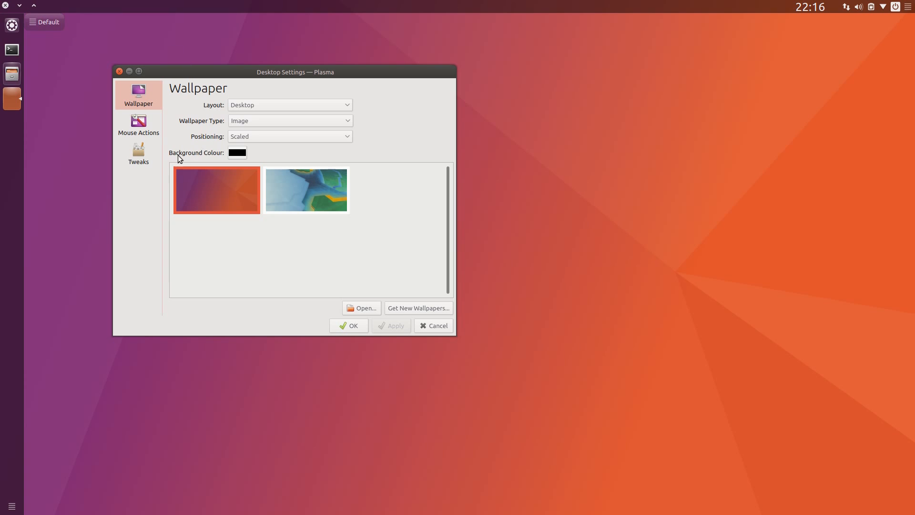
click(139, 153)
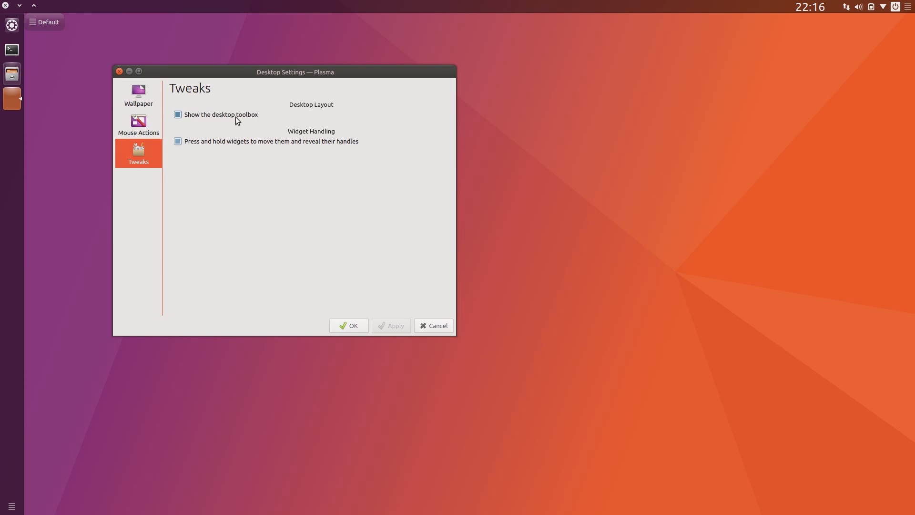
click(178, 114)
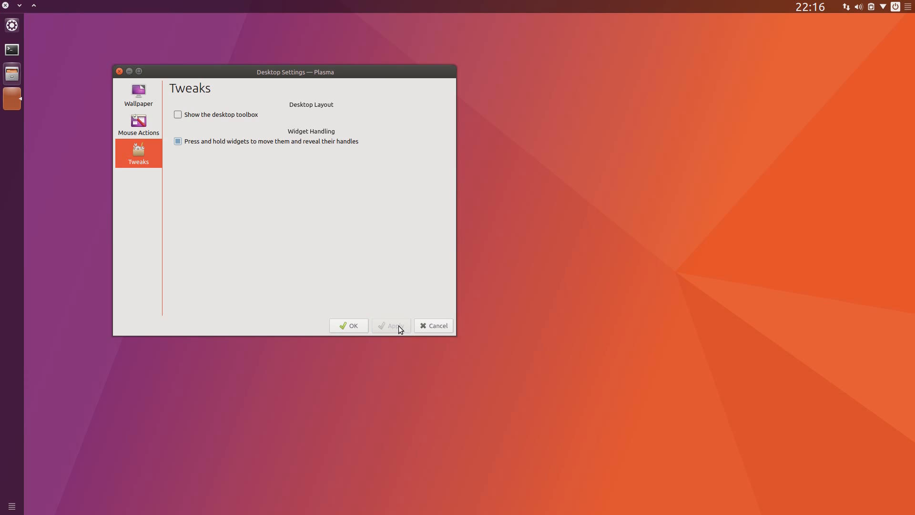
click(348, 325)
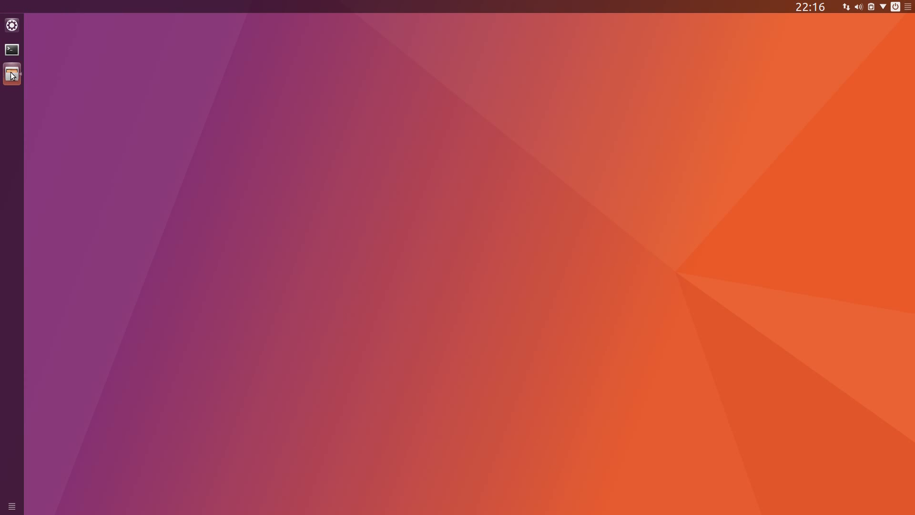
click(11, 73)
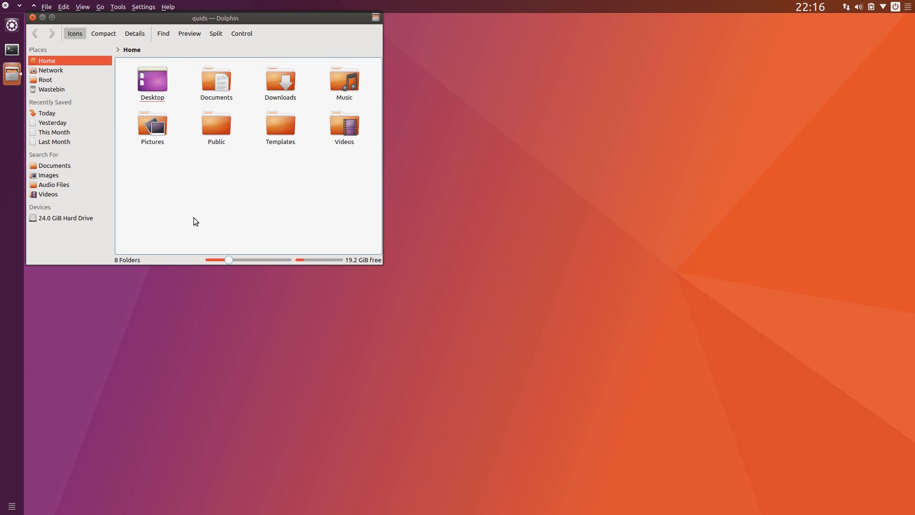